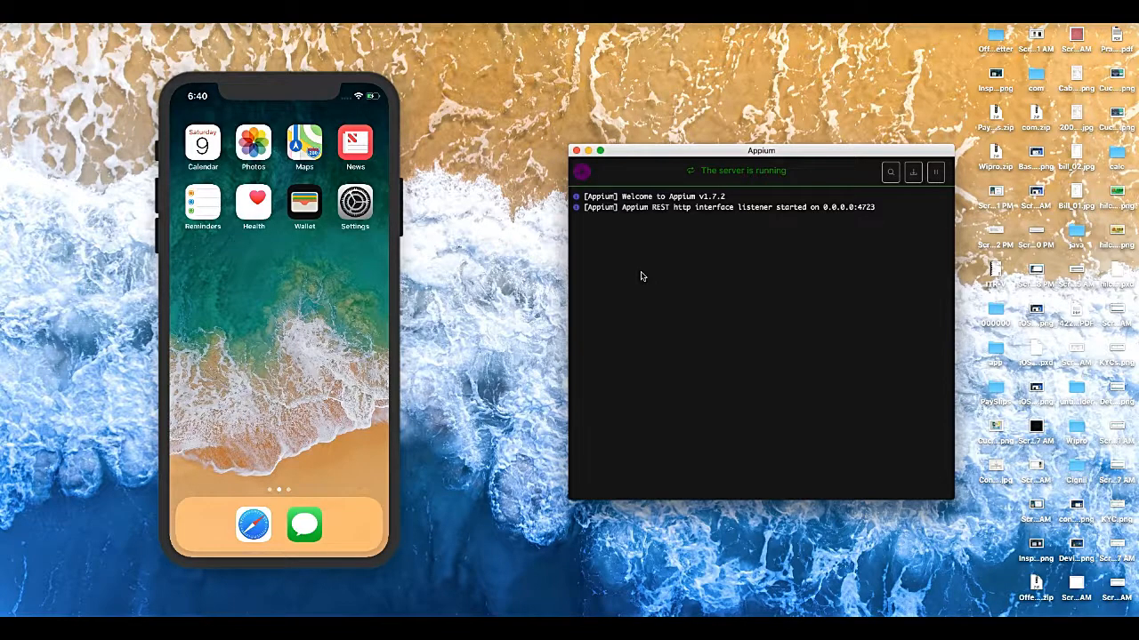
pyautogui.moveTo(429, 348)
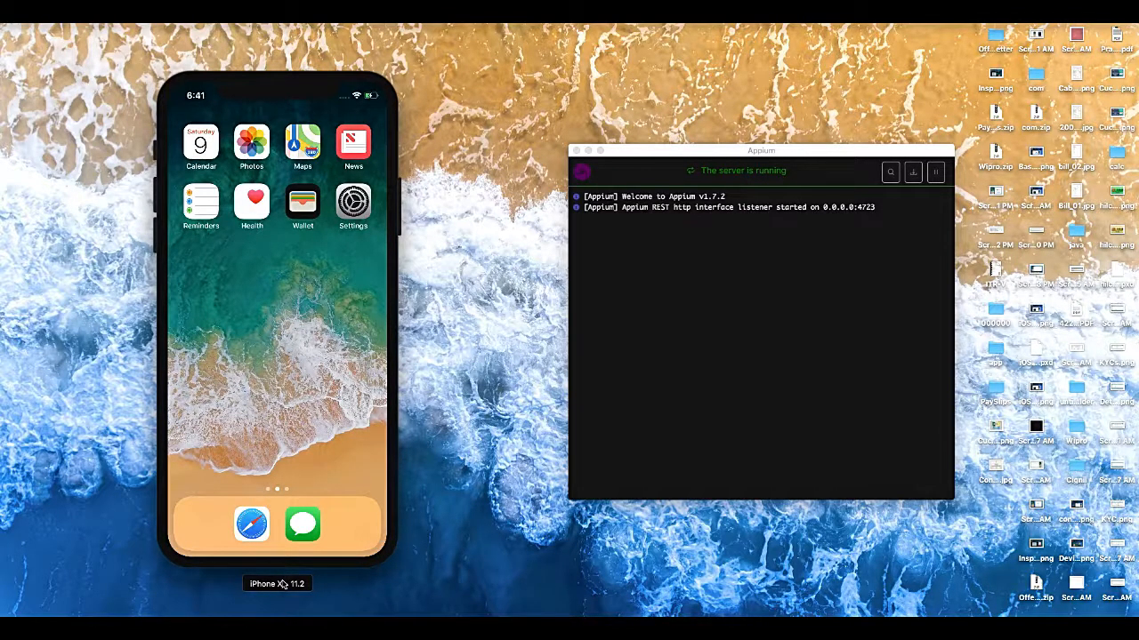
pyautogui.moveTo(504, 402)
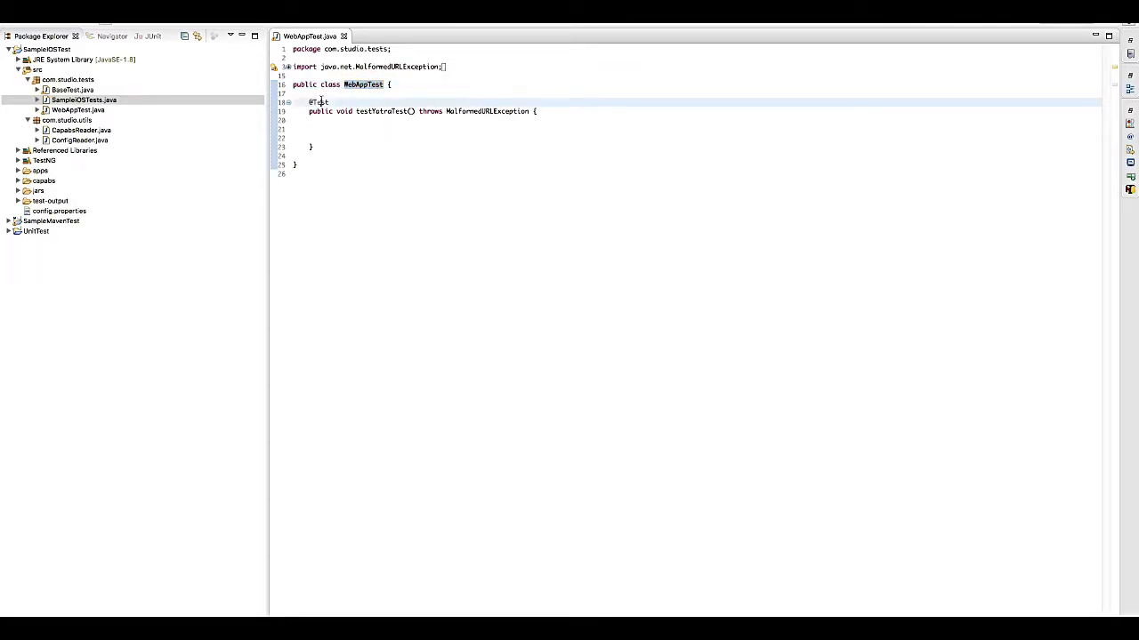
# Fill testYatraTest with Safari iOS capabilities, an IOSDriver at 0.0.0.0:4723, the Yatra URL, wait and click.
pyautogui.doubleClick(319, 102)
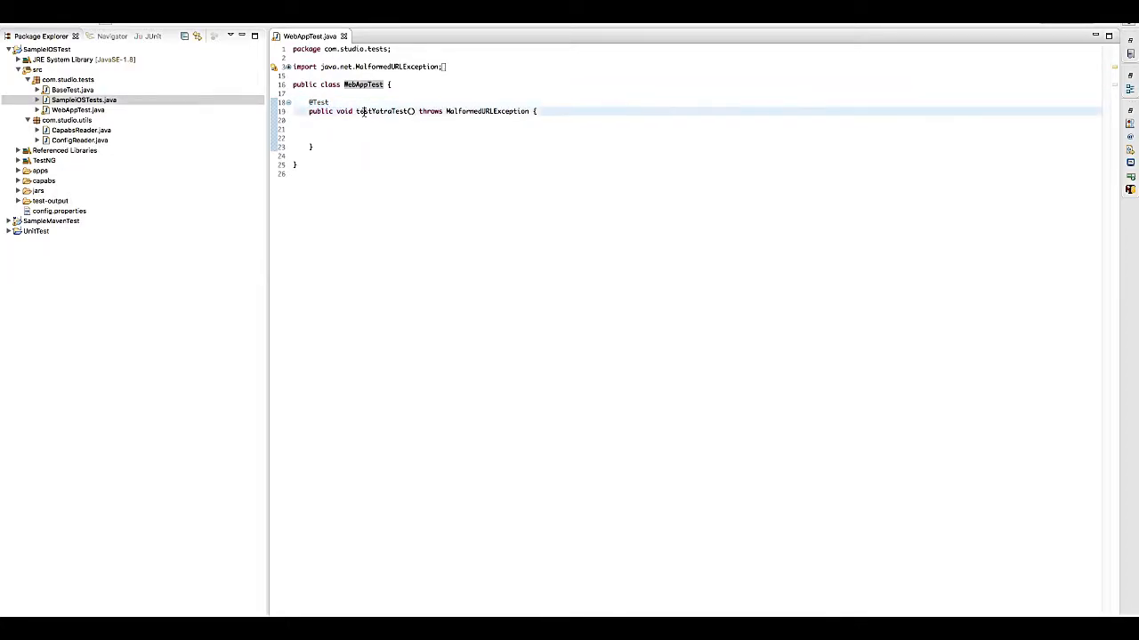
pyautogui.doubleClick(384, 111)
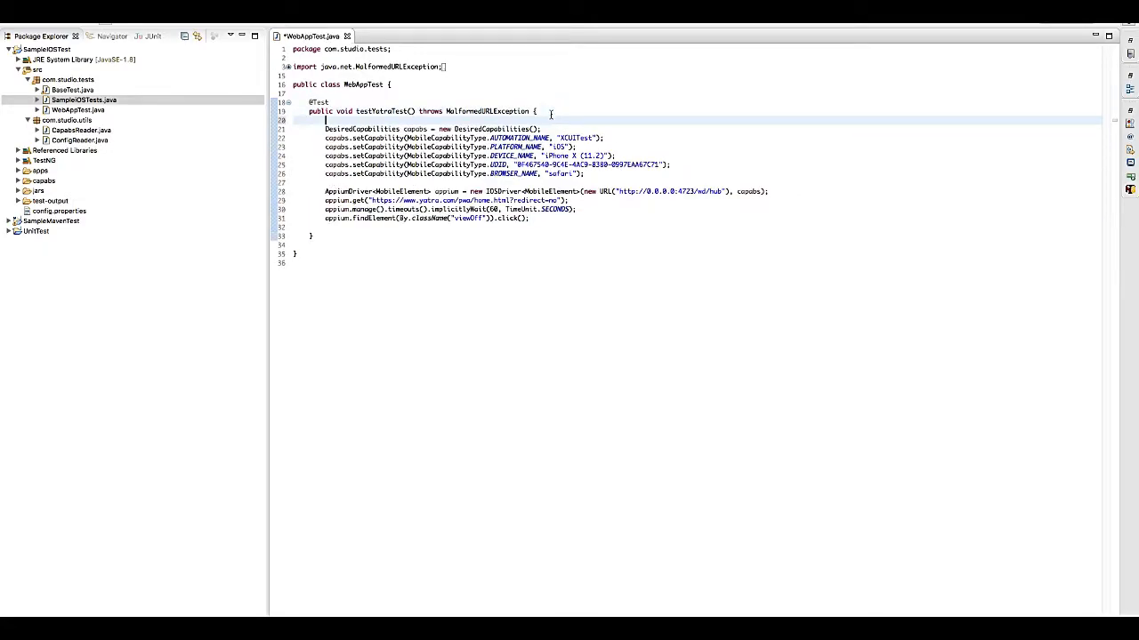
# Save WebAppTest.java with the Safari capabilities and Yatra test code.
pyautogui.press('ctrl+s')
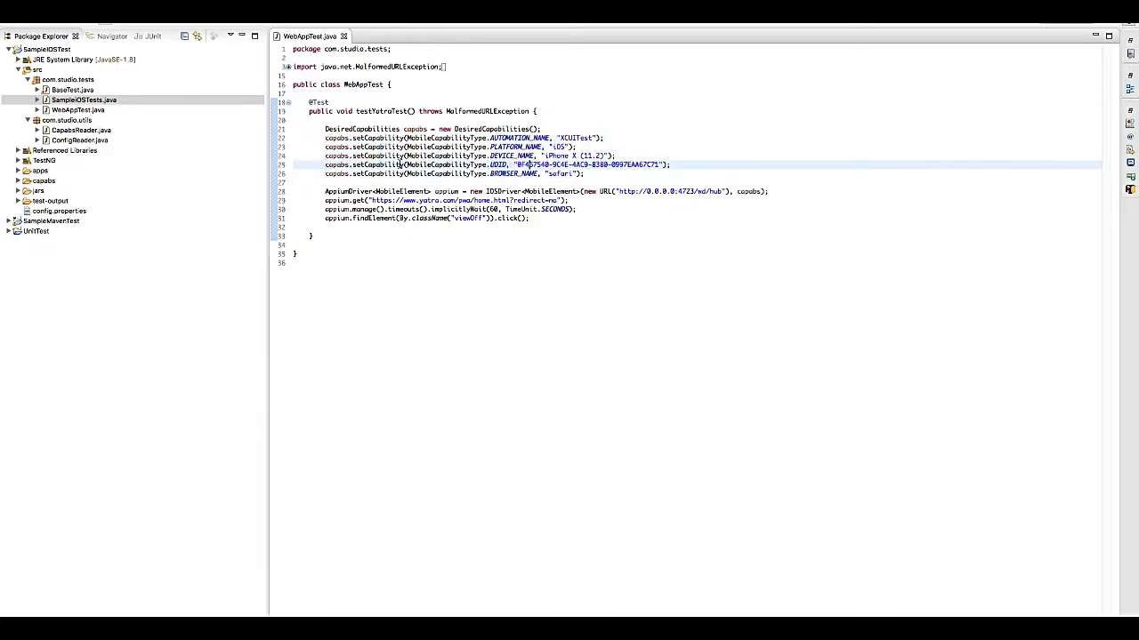
pyautogui.moveTo(520, 165)
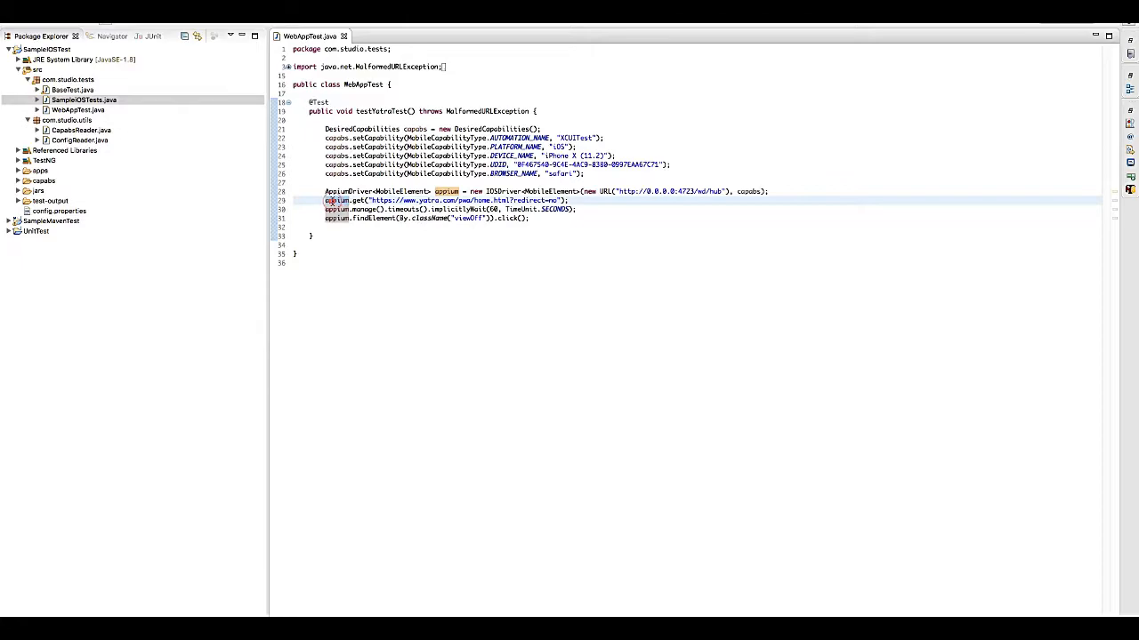
pyautogui.moveTo(338, 200)
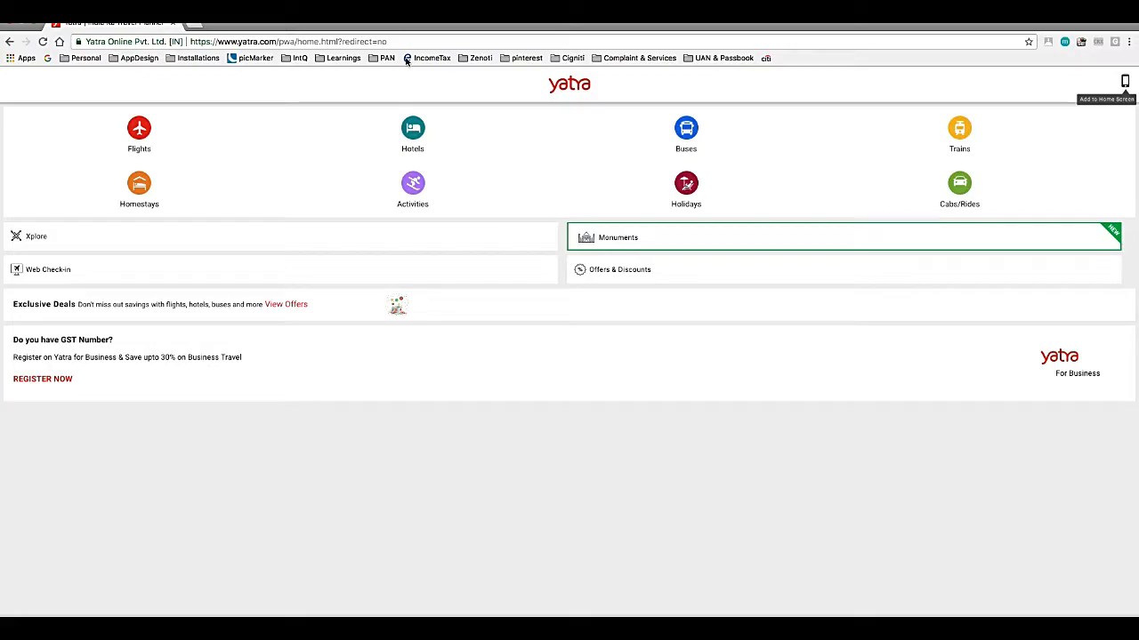
# Open yatra.com/pwa/home.html in Chrome and narrow the window beside the simulator.
pyautogui.click(285, 41)
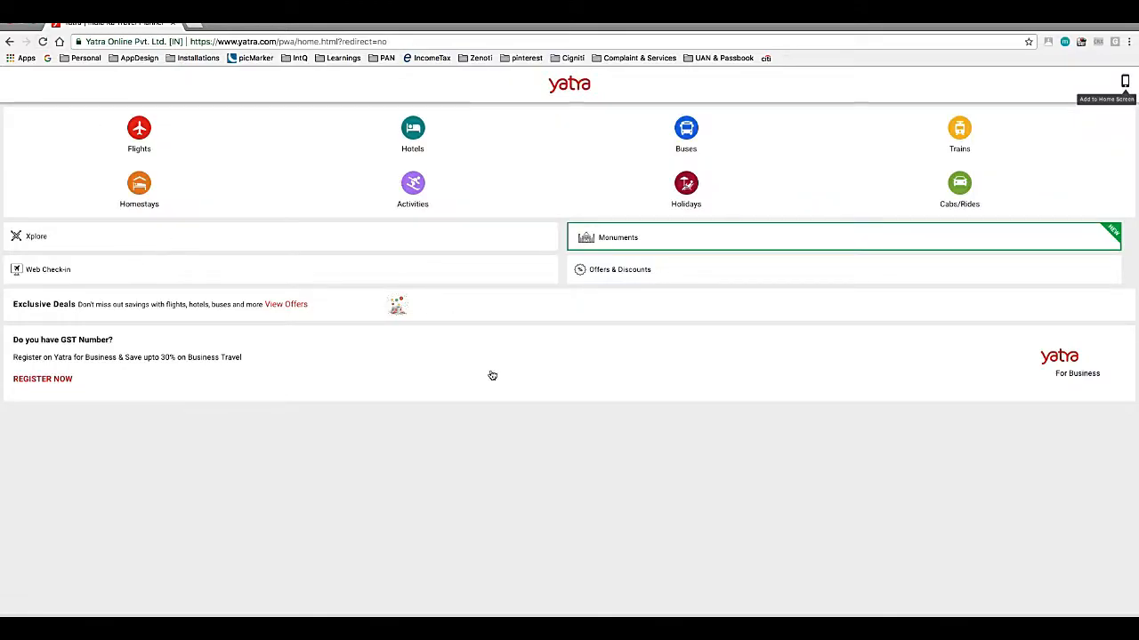
pyautogui.moveTo(348, 456)
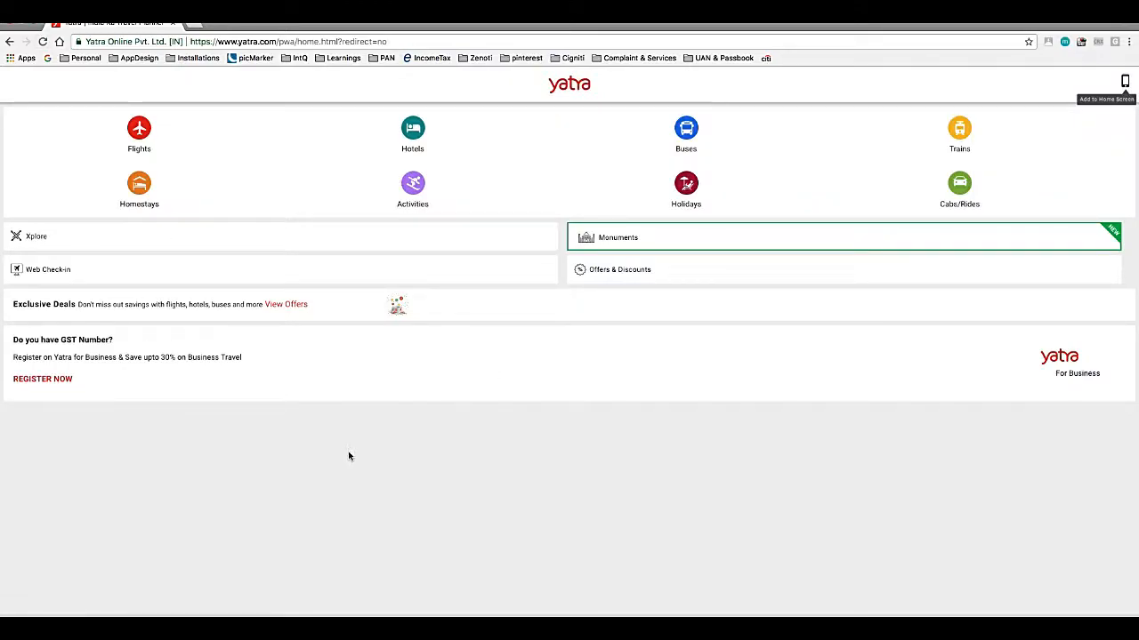
pyautogui.moveTo(263, 464)
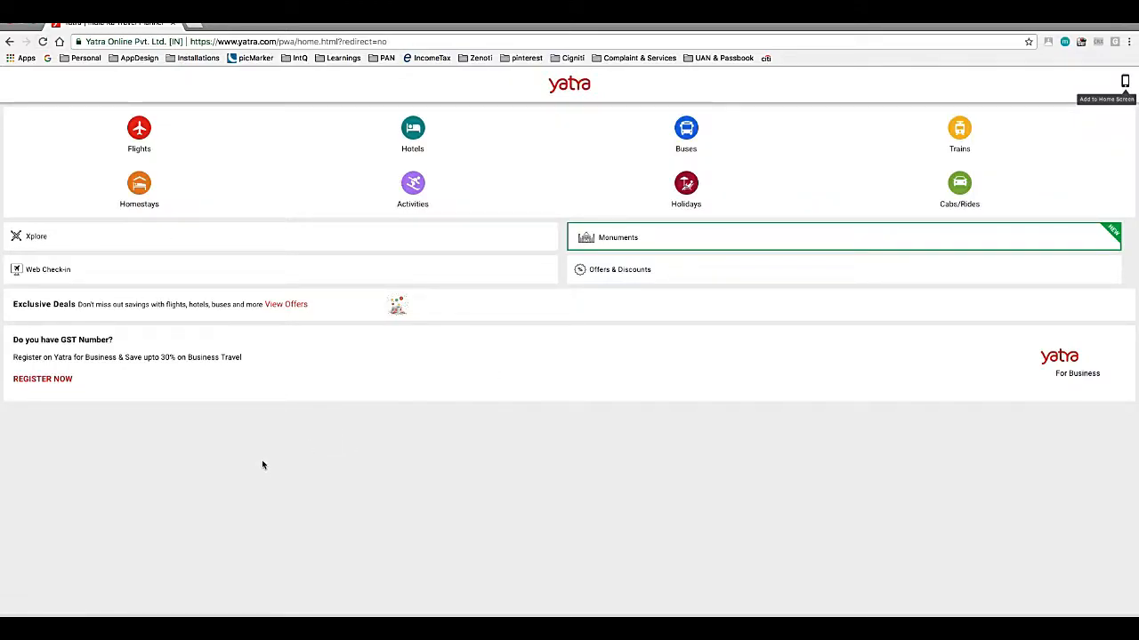
pyautogui.moveTo(279, 163)
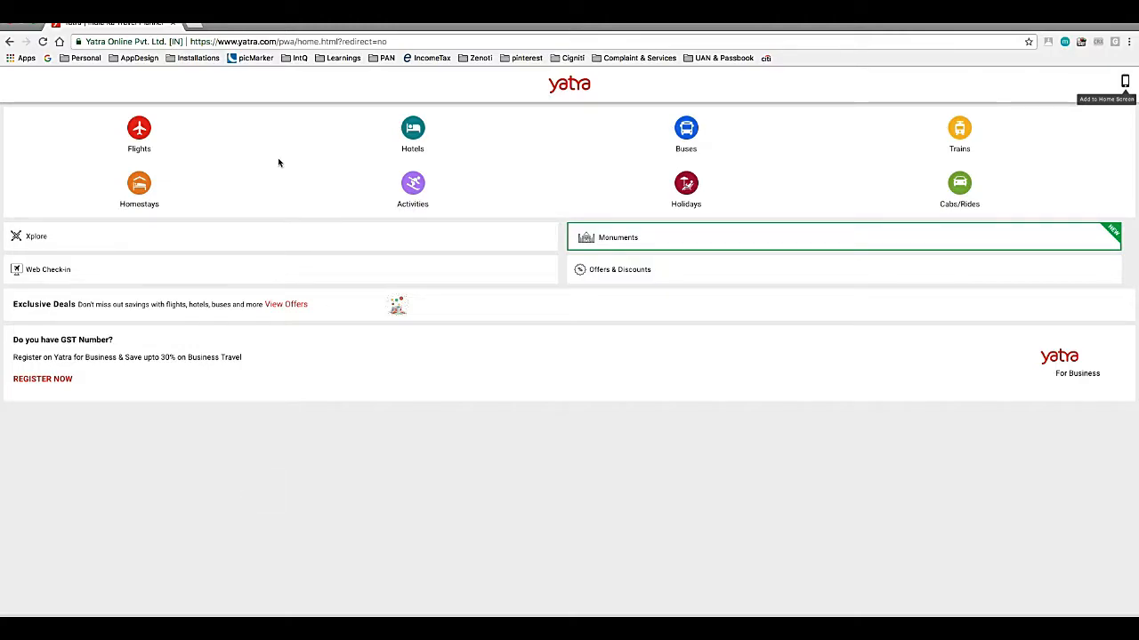
pyautogui.moveTo(397, 214)
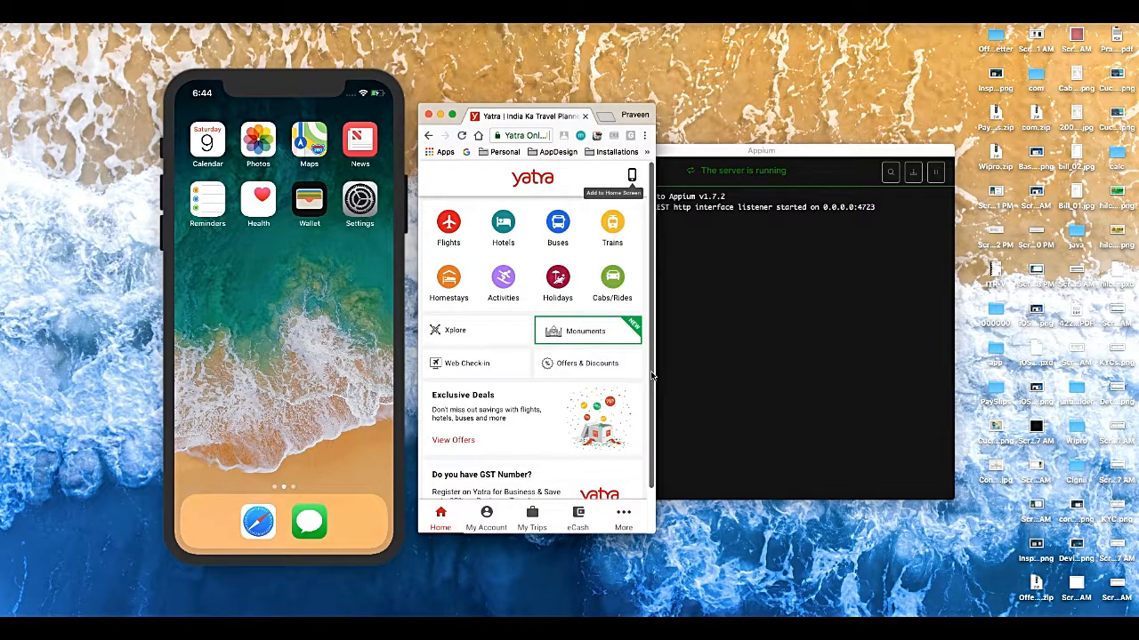
pyautogui.moveTo(655, 369)
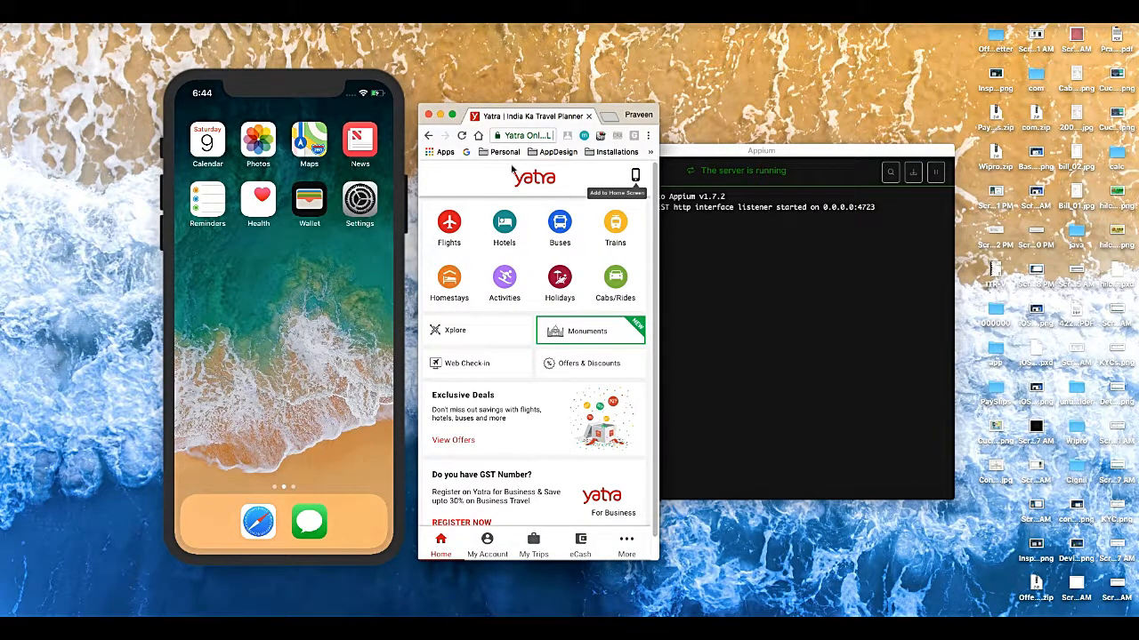
pyautogui.click(498, 135)
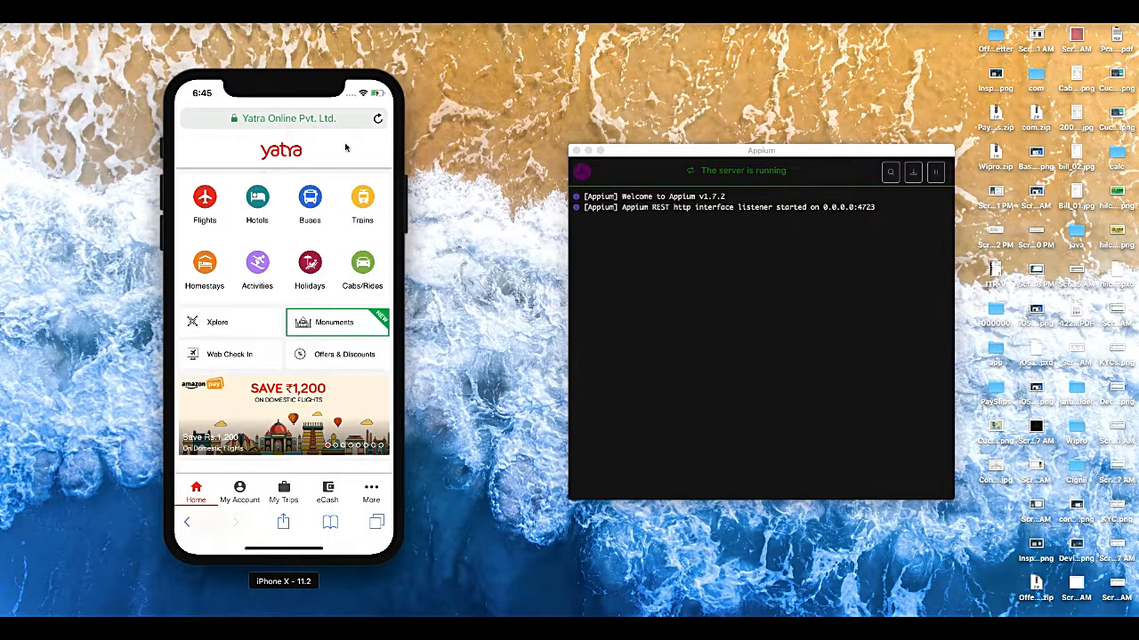
pyautogui.moveTo(240, 512)
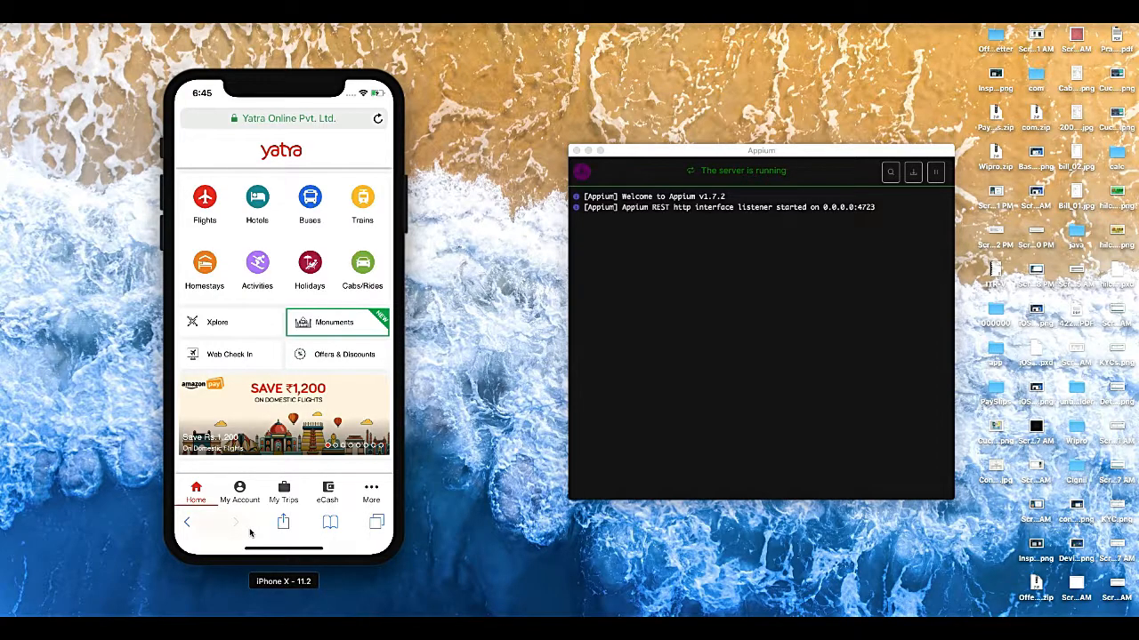
pyautogui.moveTo(246, 132)
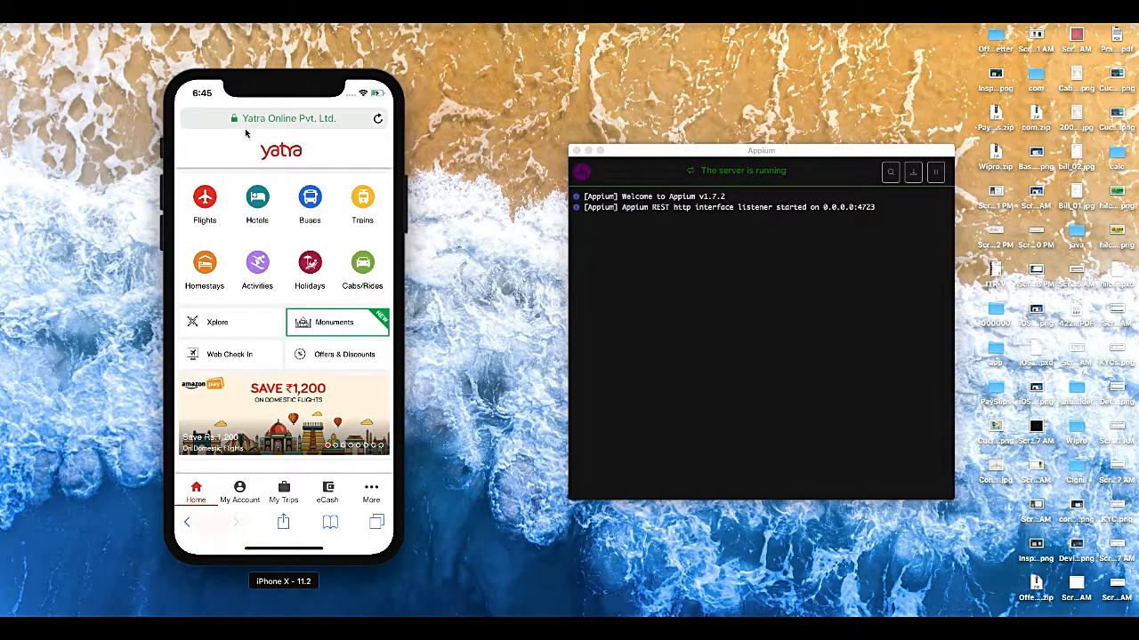
pyautogui.moveTo(306, 200)
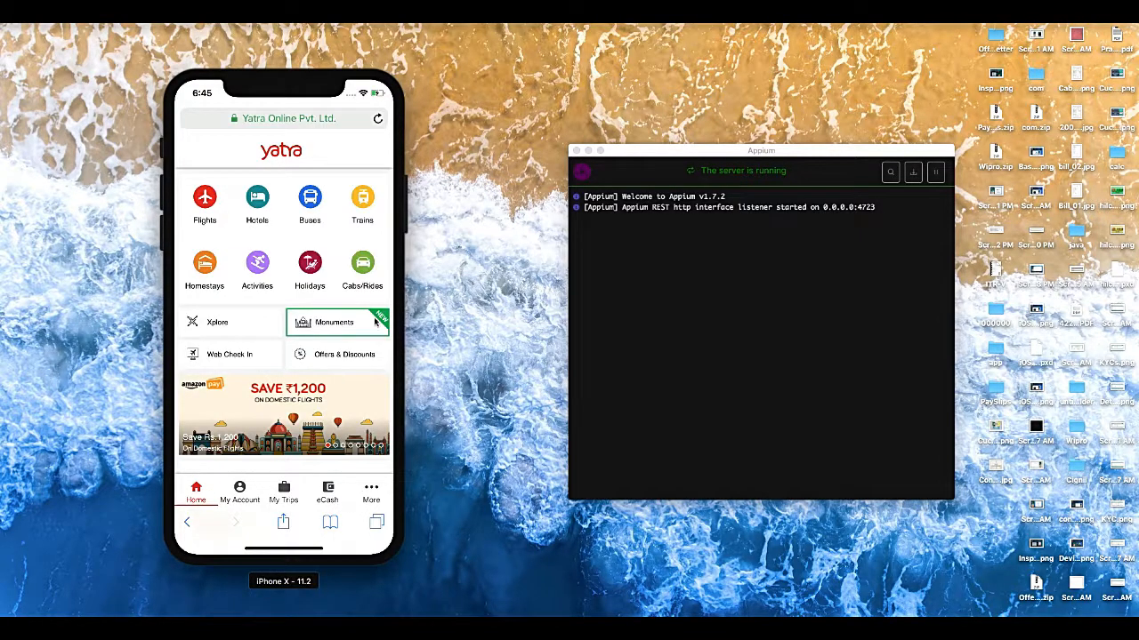
pyautogui.moveTo(310, 206)
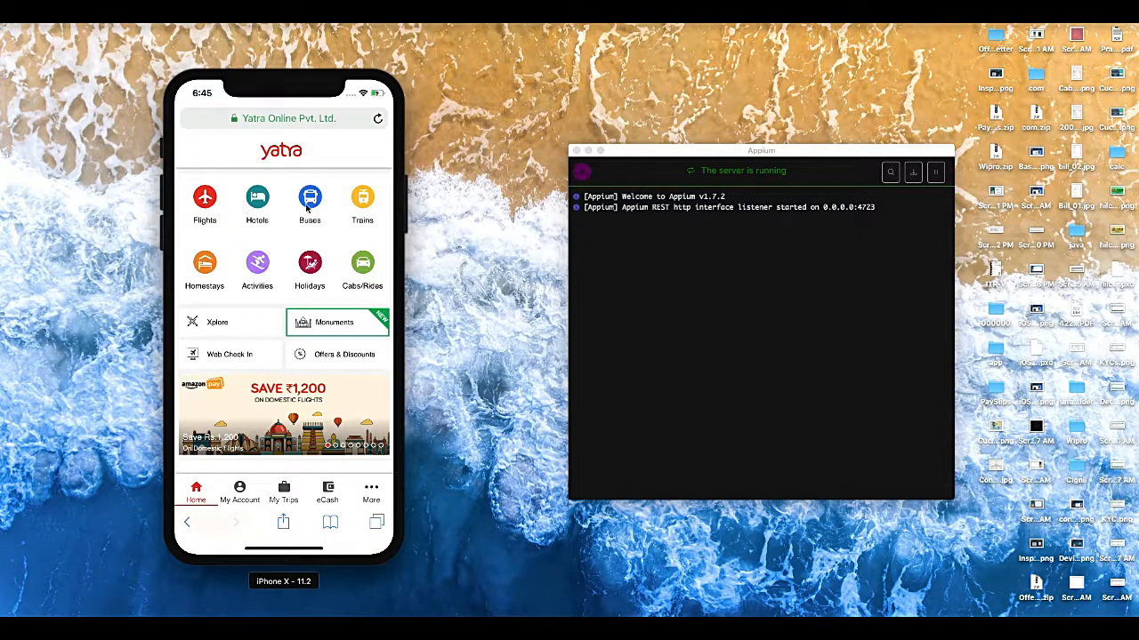
pyautogui.moveTo(259, 235)
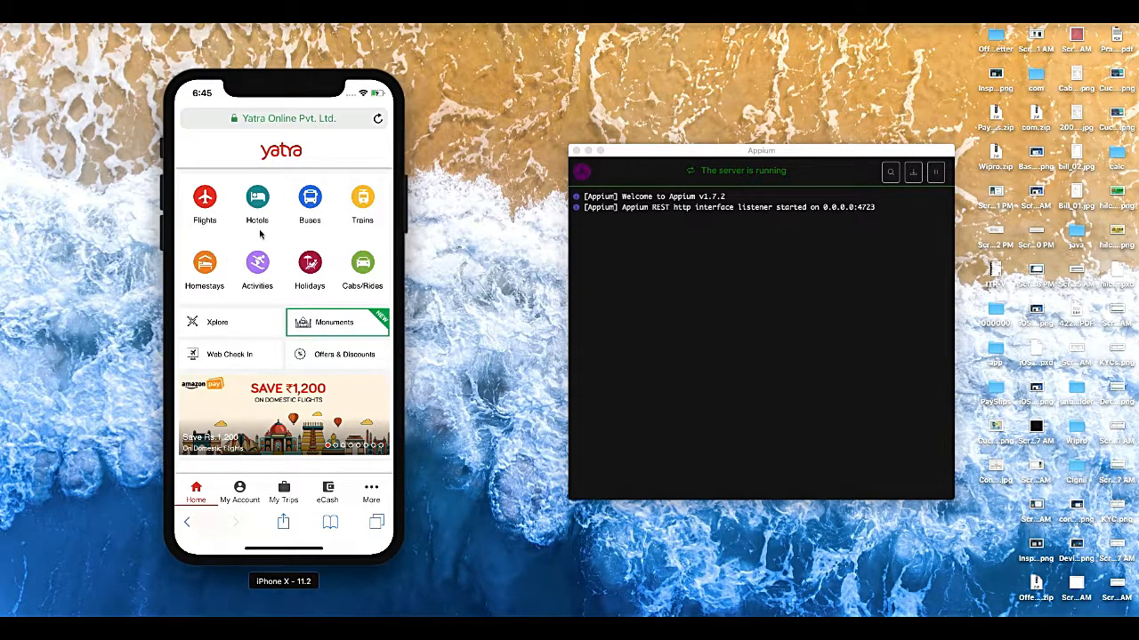
pyautogui.moveTo(461, 323)
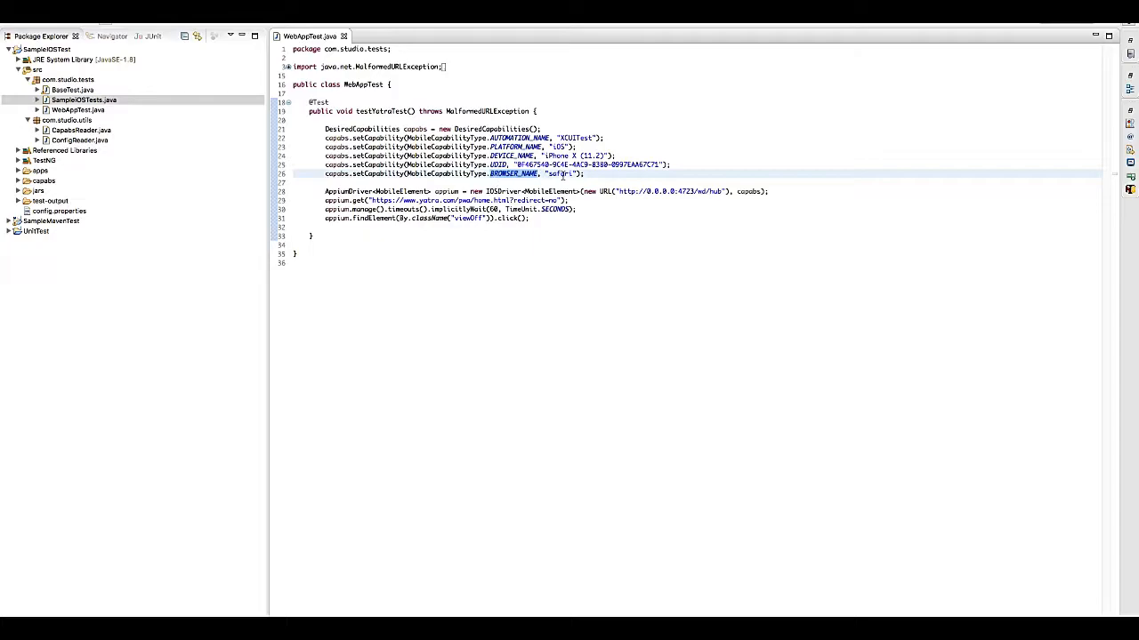
# Run WebAppTest.java from the editor as 1 TestNG Test.
pyautogui.doubleClick(559, 174)
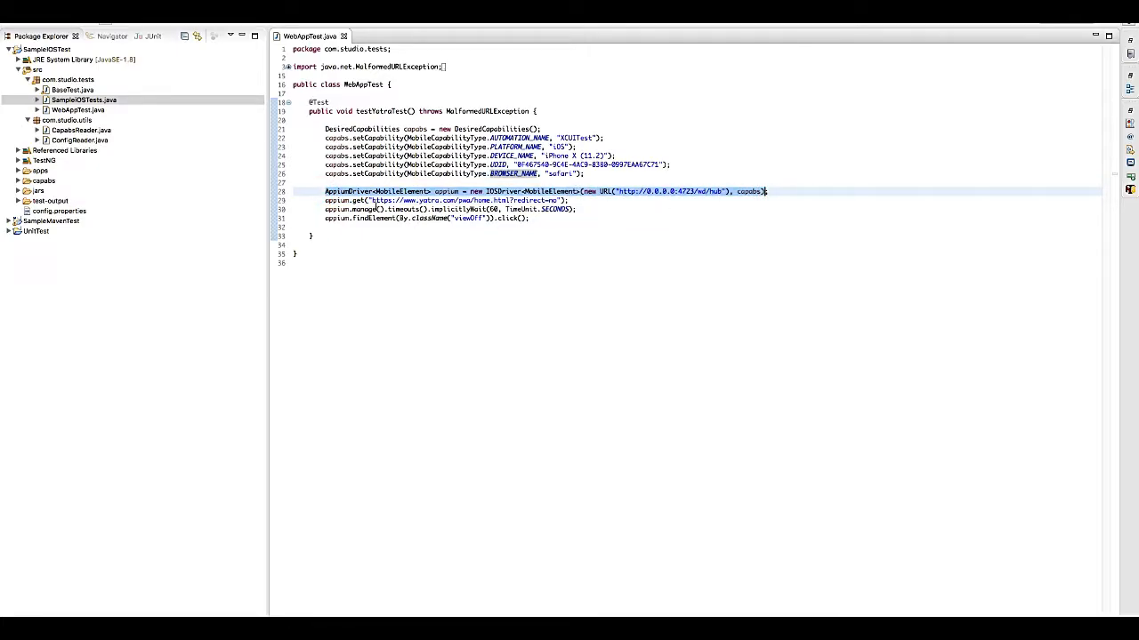
pyautogui.click(347, 201)
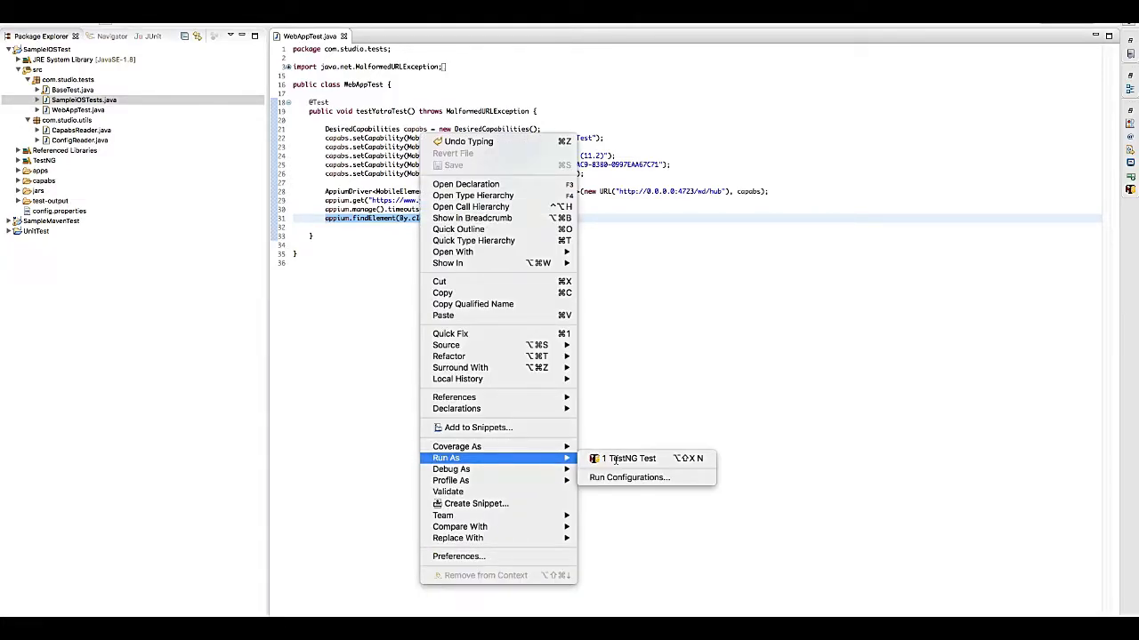
pyautogui.click(623, 458)
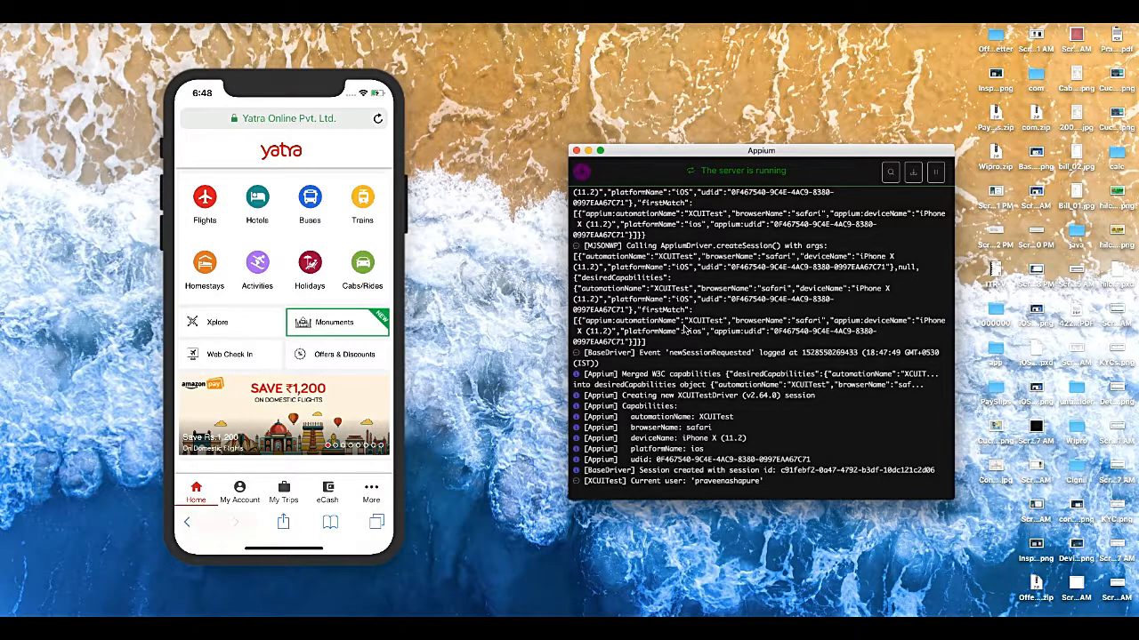
# Scroll the Appium server log to follow the new XCUITest Safari session on iPhone X.
pyautogui.scroll(-3)
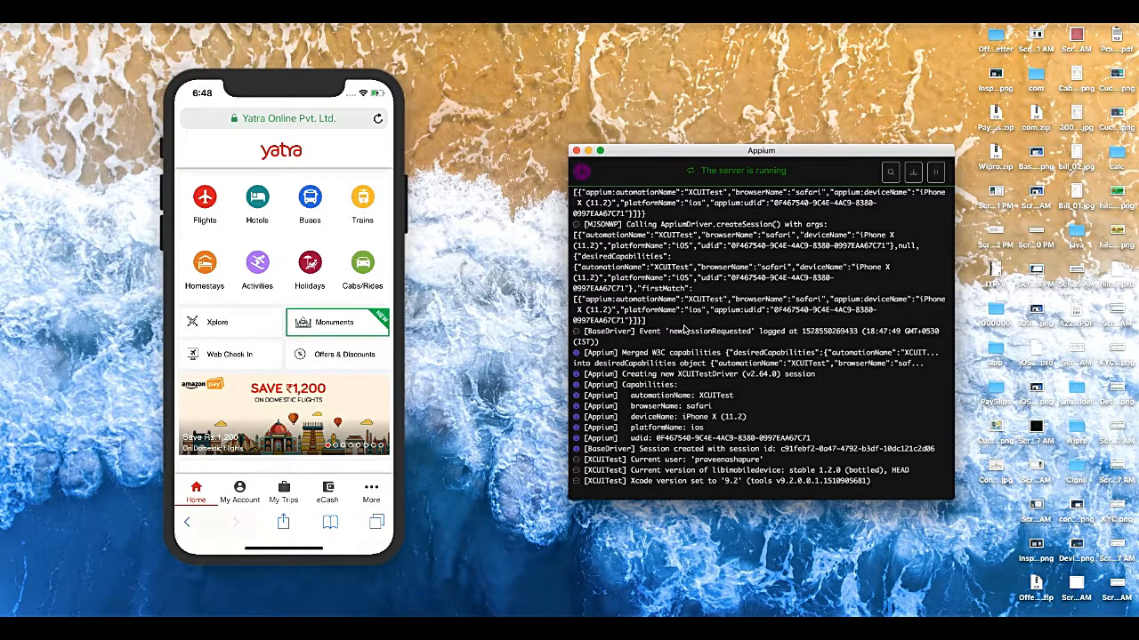
pyautogui.moveTo(678, 382)
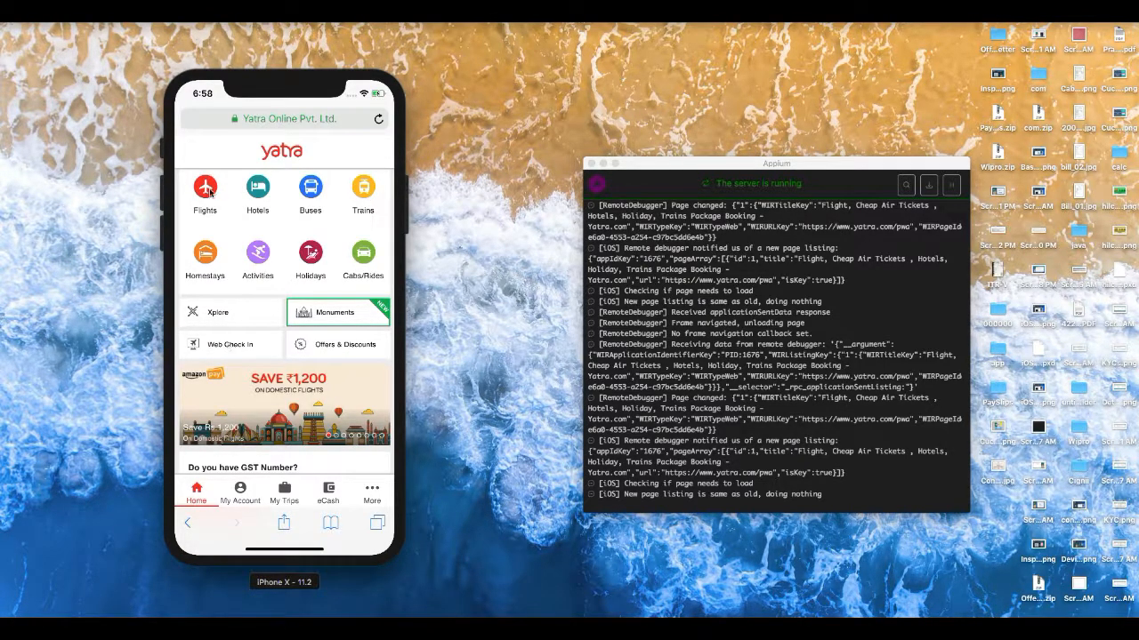
pyautogui.moveTo(197, 248)
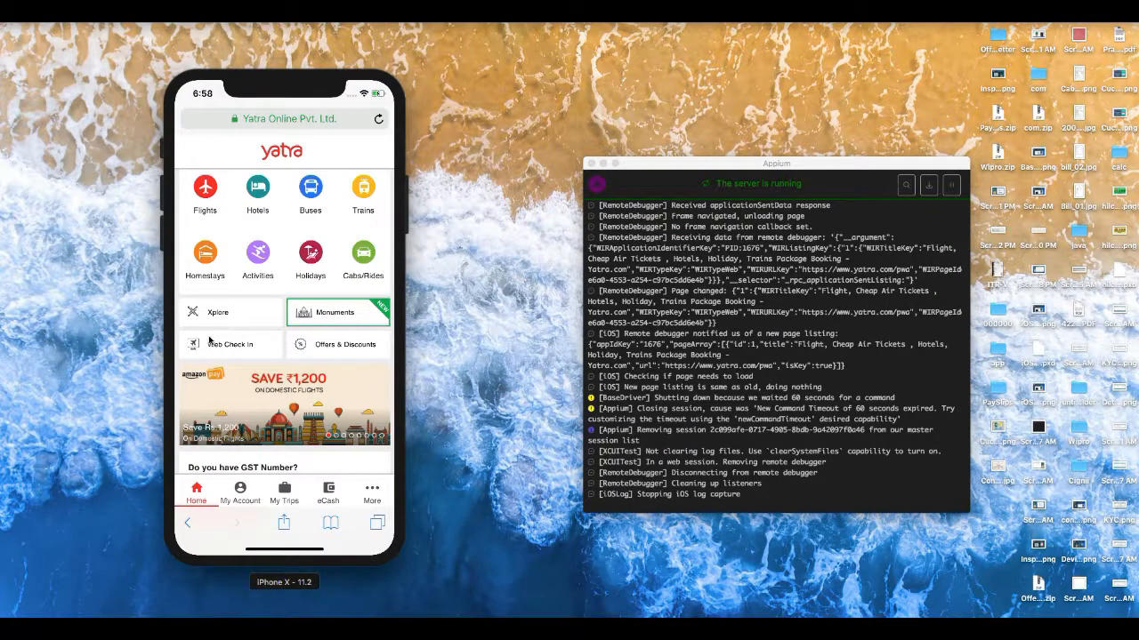
pyautogui.moveTo(238, 507)
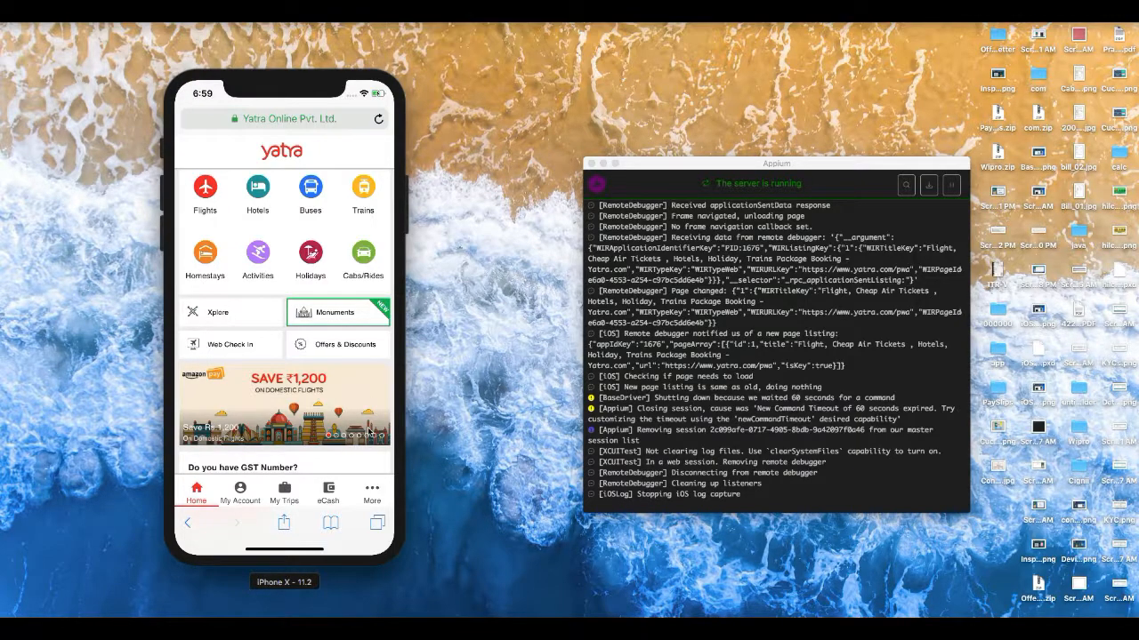
pyautogui.moveTo(313, 80)
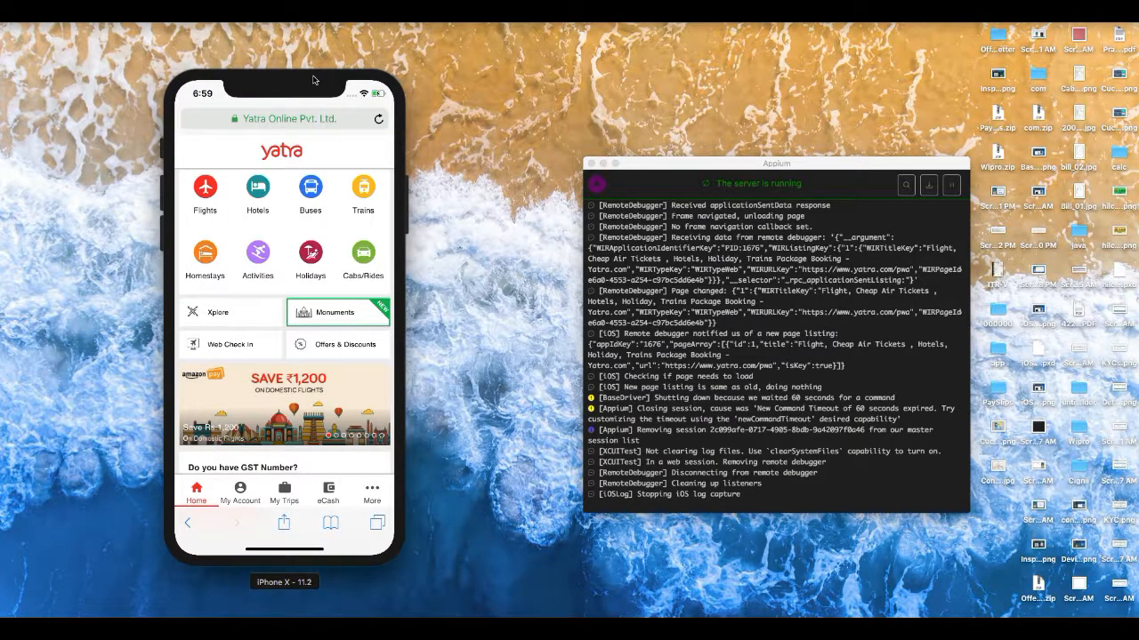
pyautogui.moveTo(776, 163); pyautogui.dragTo(742, 168)
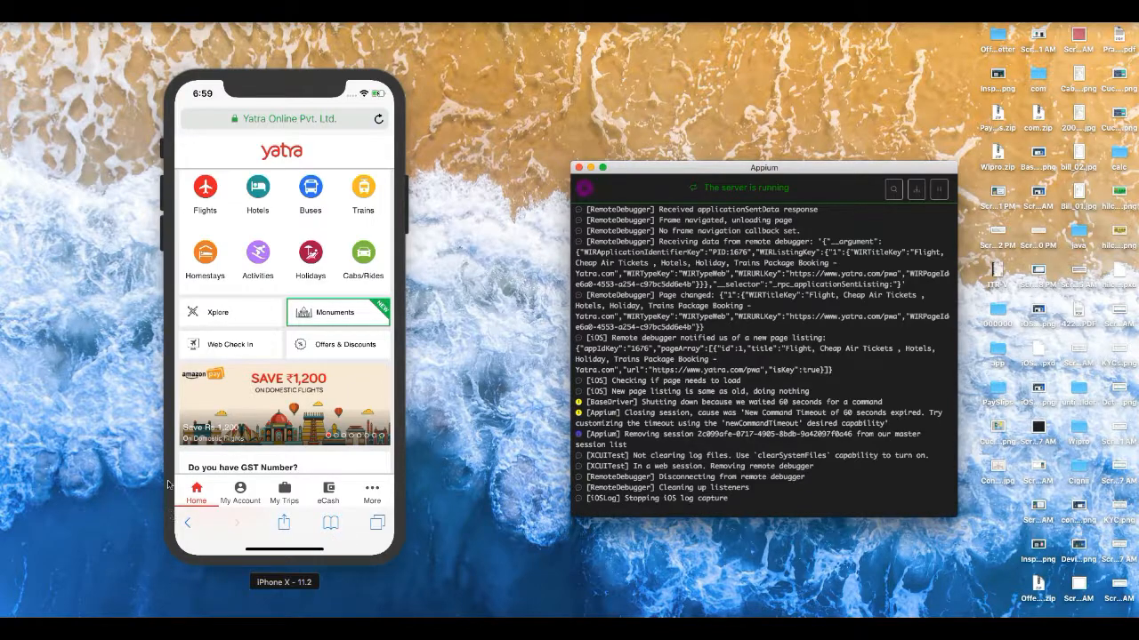
pyautogui.moveTo(408, 281)
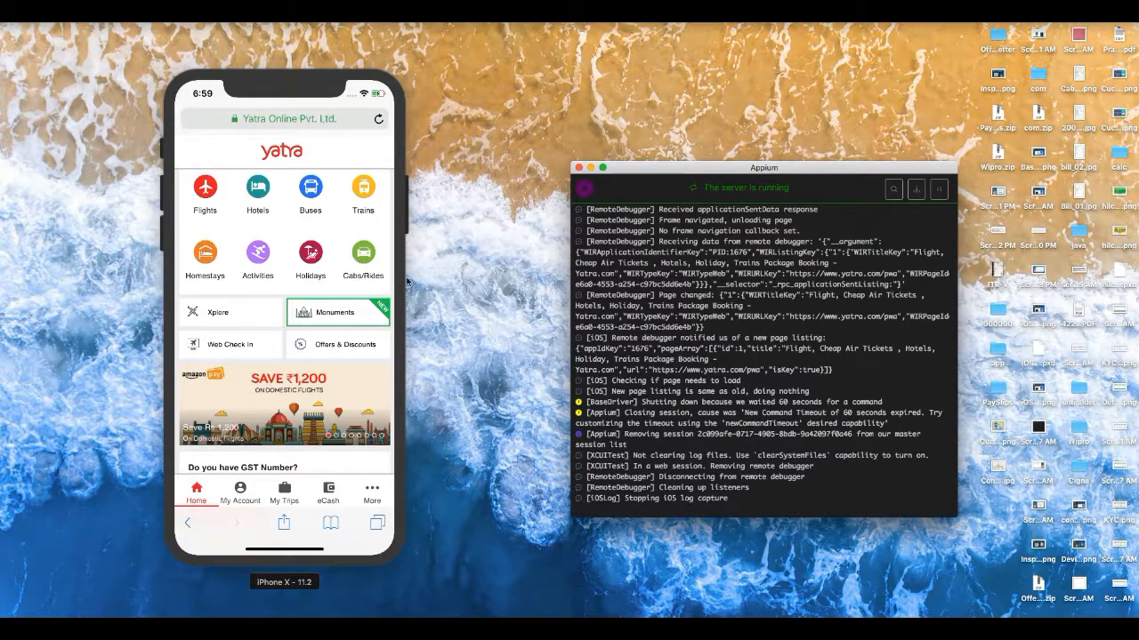
pyautogui.moveTo(182, 442)
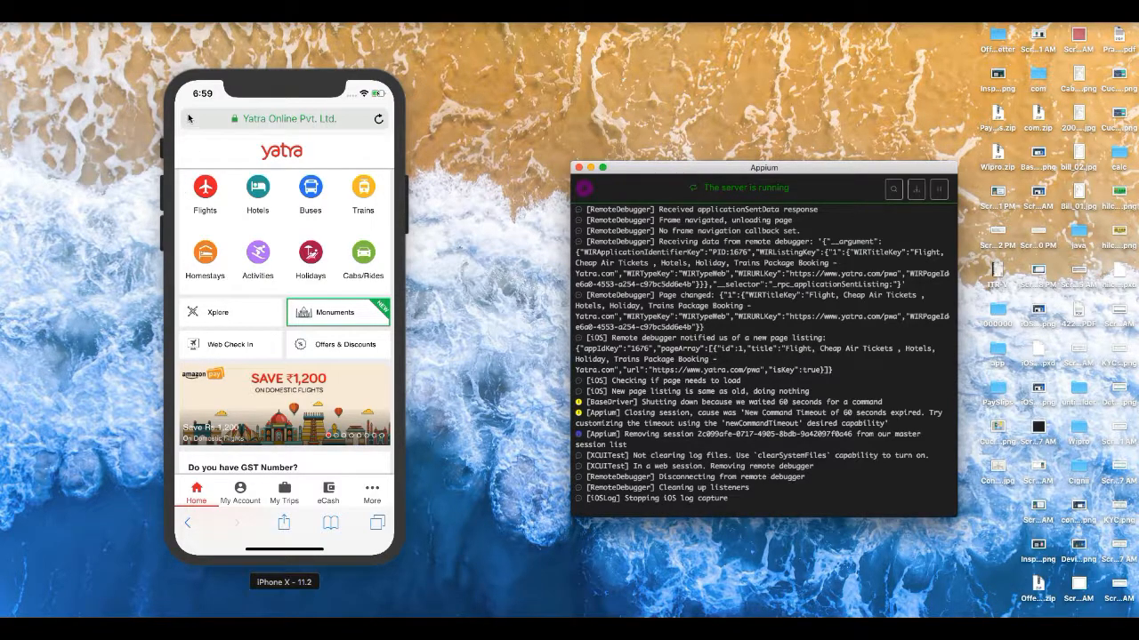
pyautogui.moveTo(271, 354)
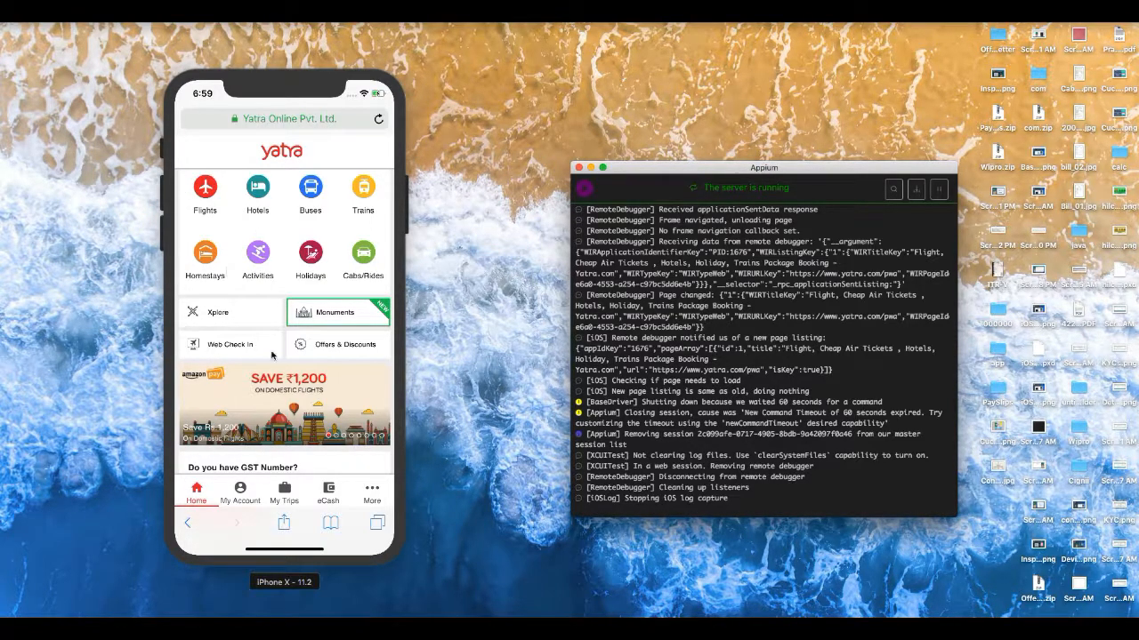
pyautogui.moveTo(311, 403)
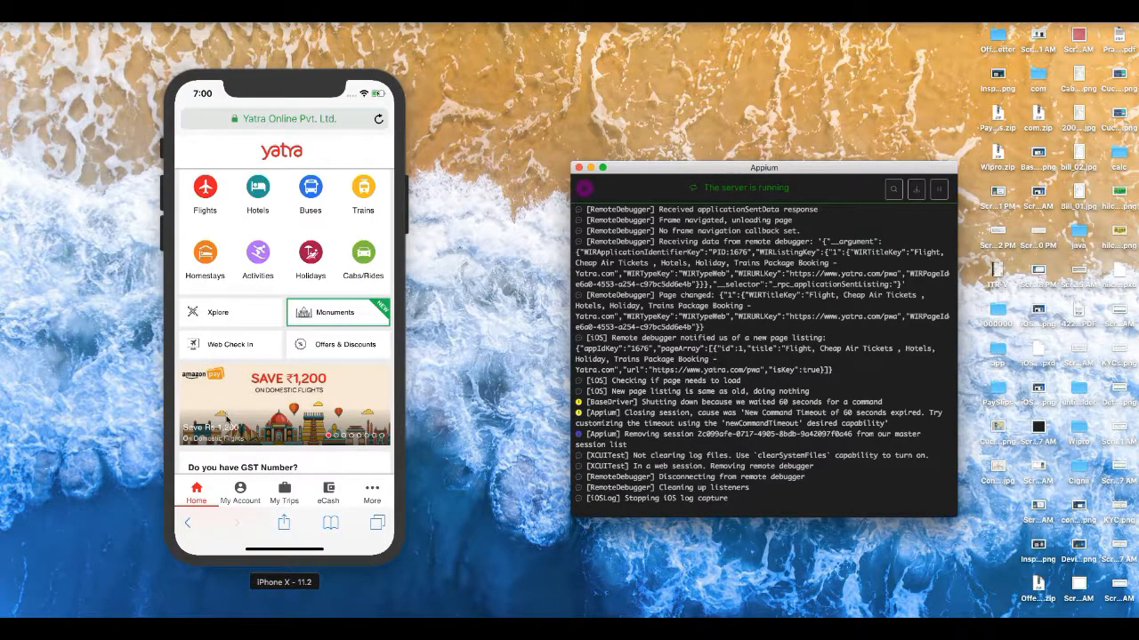
pyautogui.moveTo(505, 385)
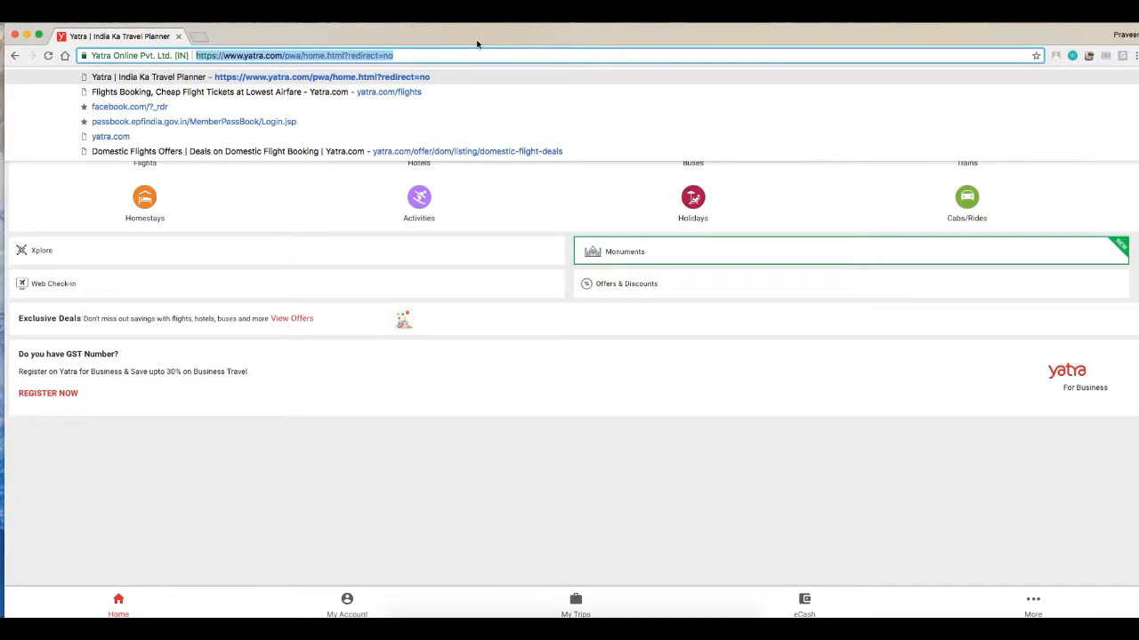
pyautogui.moveTo(343, 339)
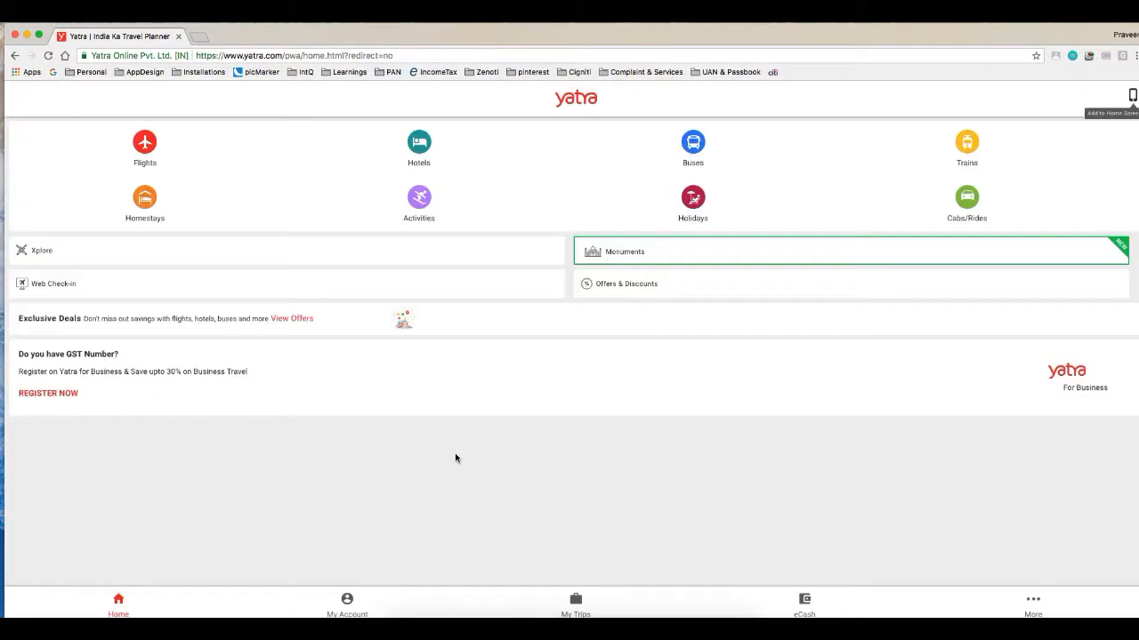
# Resize Chrome to a narrow, phone-like width next to the simulator showing yatra.com.
pyautogui.click(117, 605)
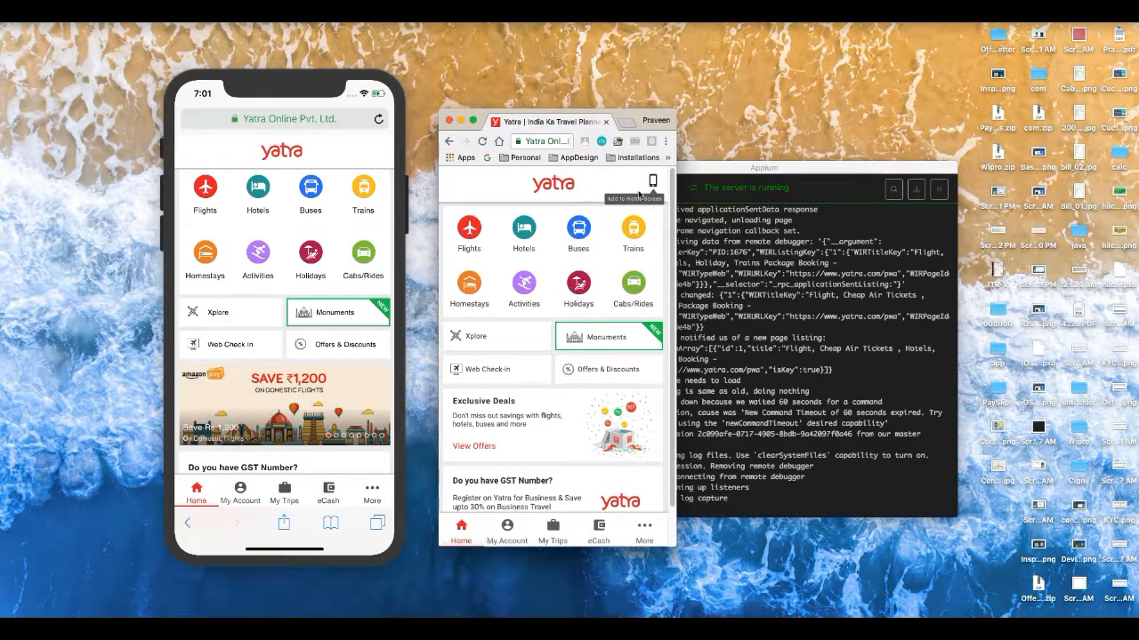
pyautogui.moveTo(556, 186)
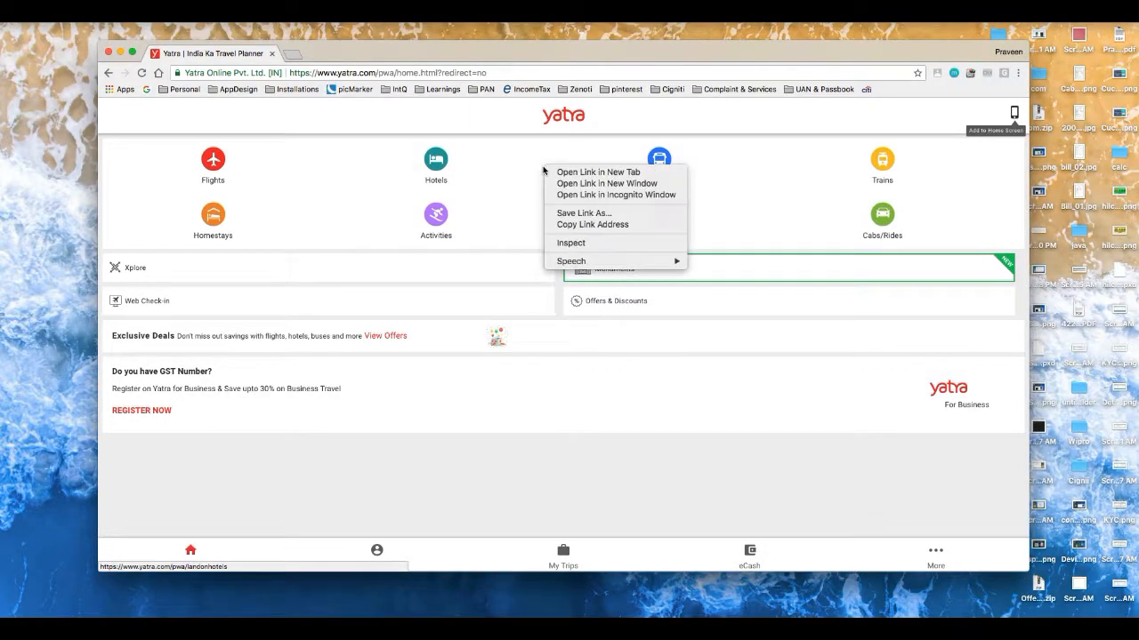
pyautogui.moveTo(555, 411)
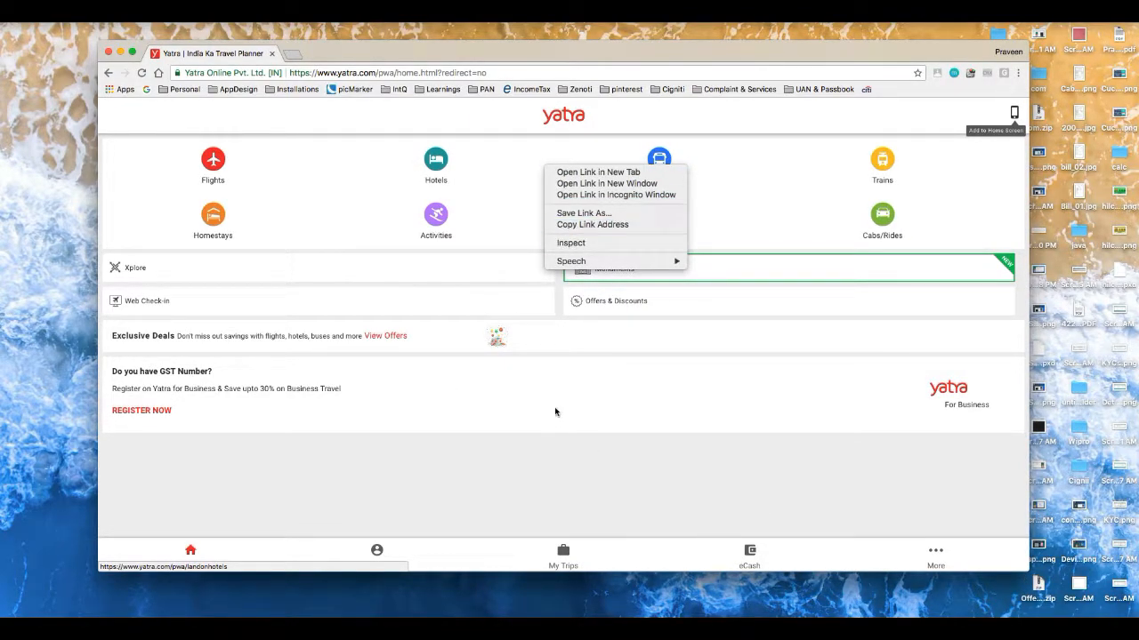
pyautogui.moveTo(570, 242)
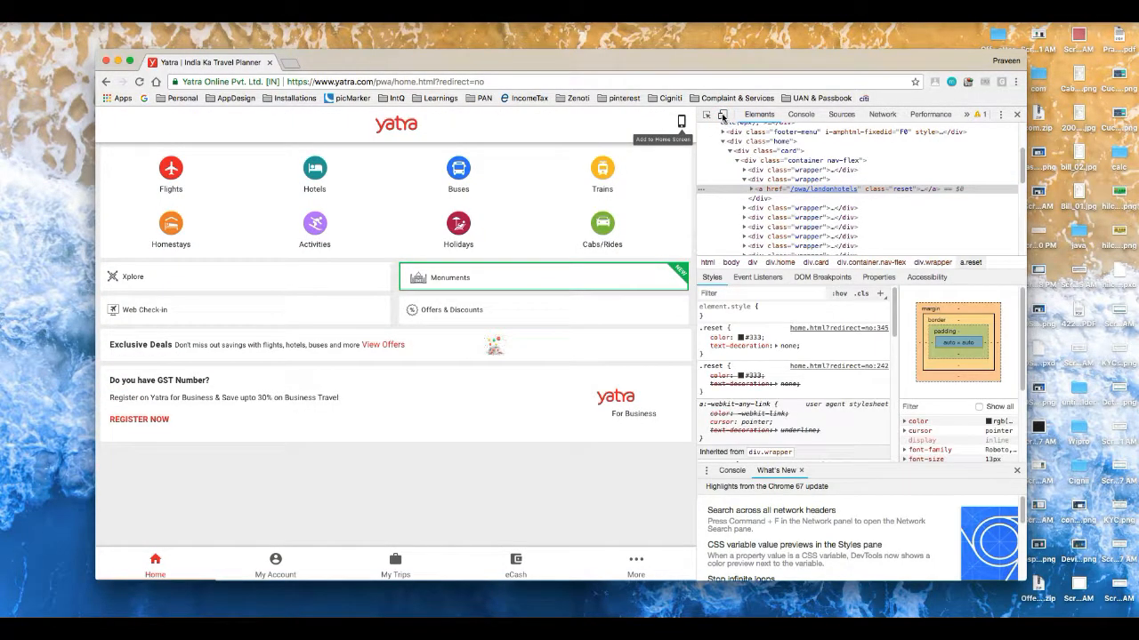
pyautogui.moveTo(722, 114)
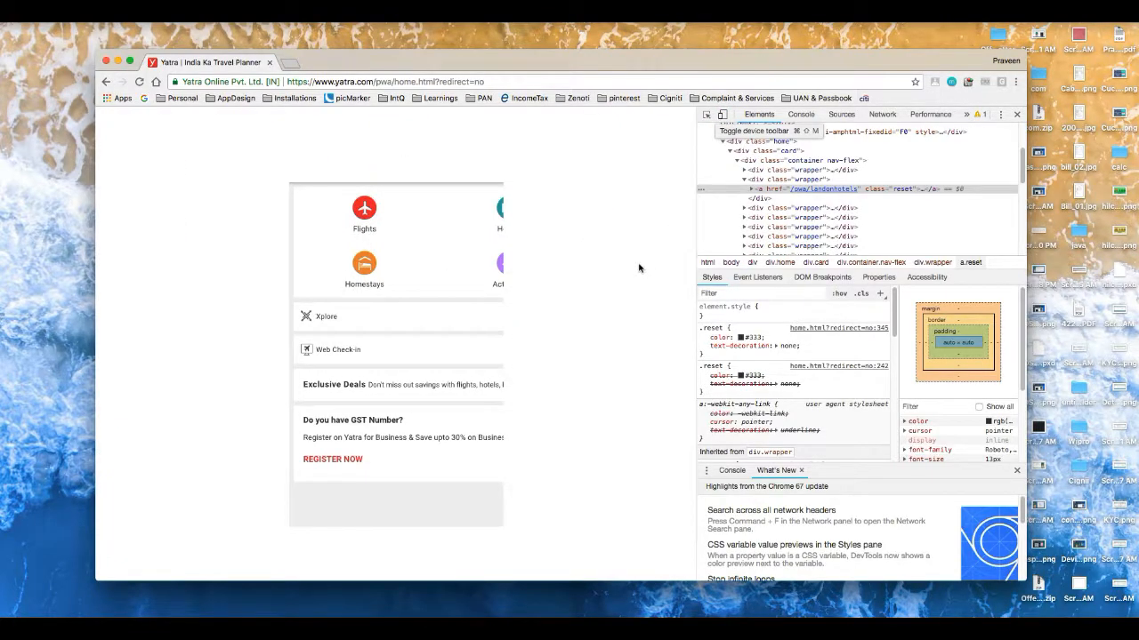
# Turn on DevTools device emulation for yatra.com and open the device preset list.
pyautogui.click(722, 114)
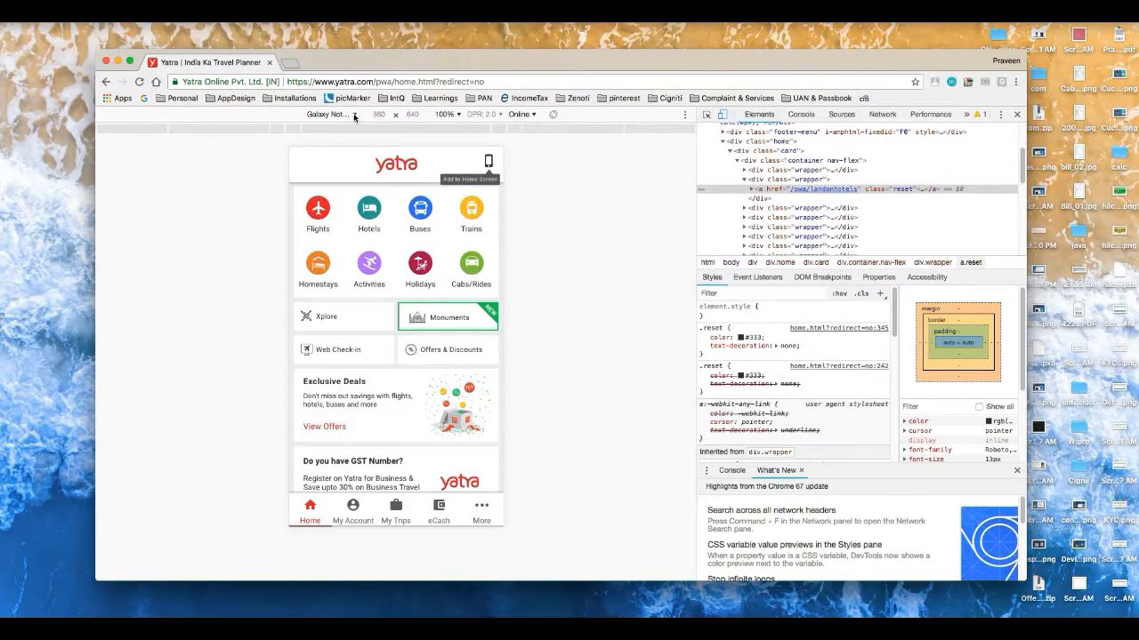
pyautogui.click(329, 114)
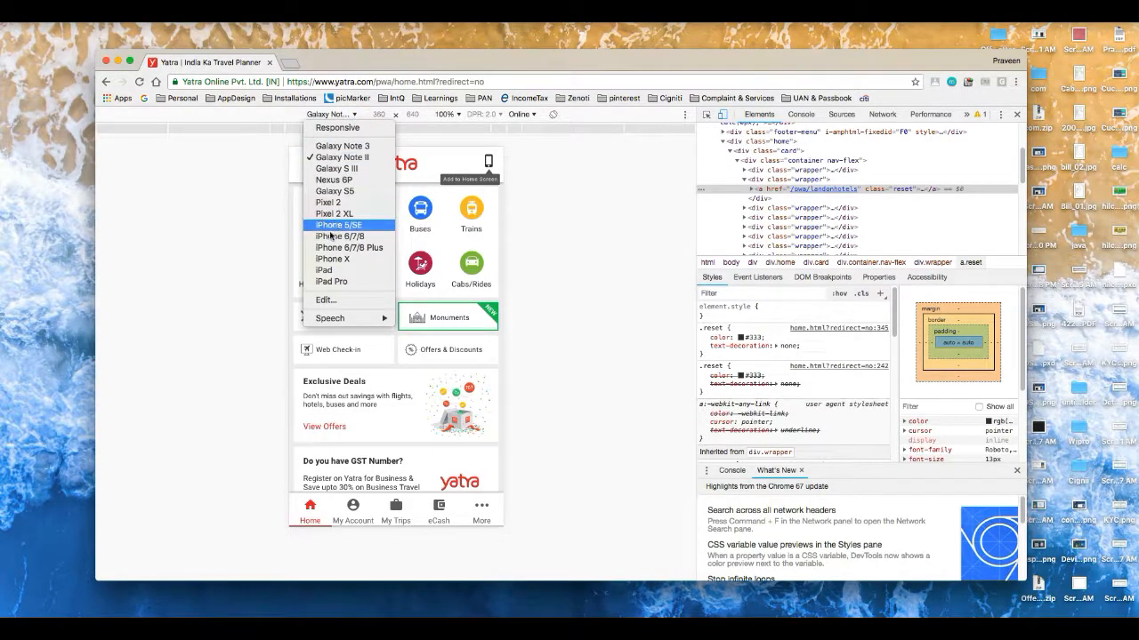
pyautogui.moveTo(336, 203)
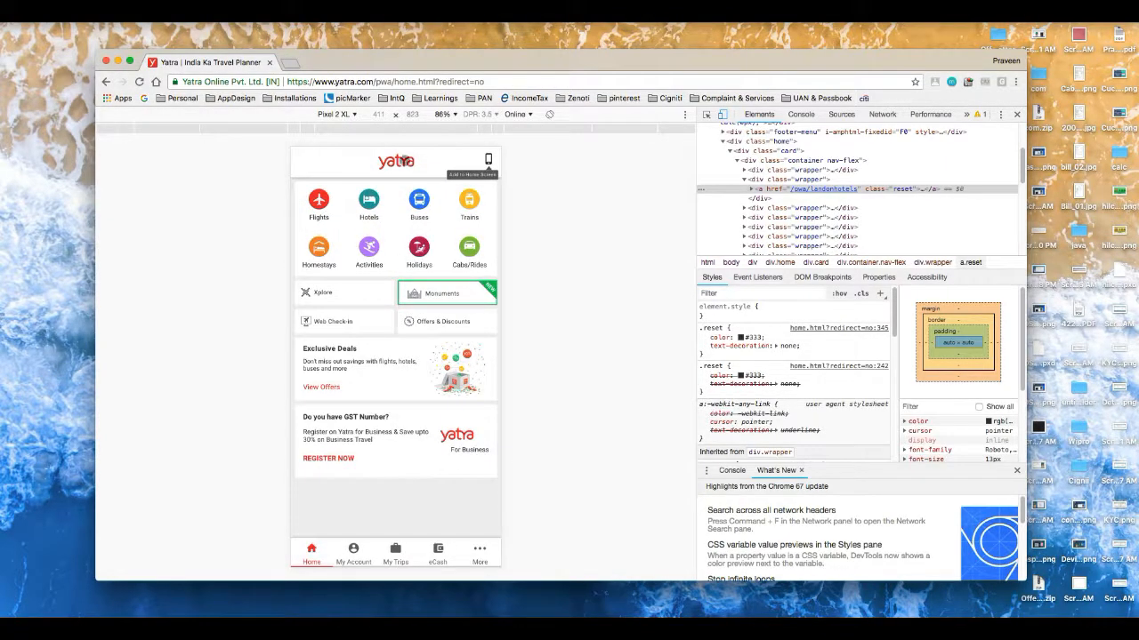
pyautogui.moveTo(374, 122)
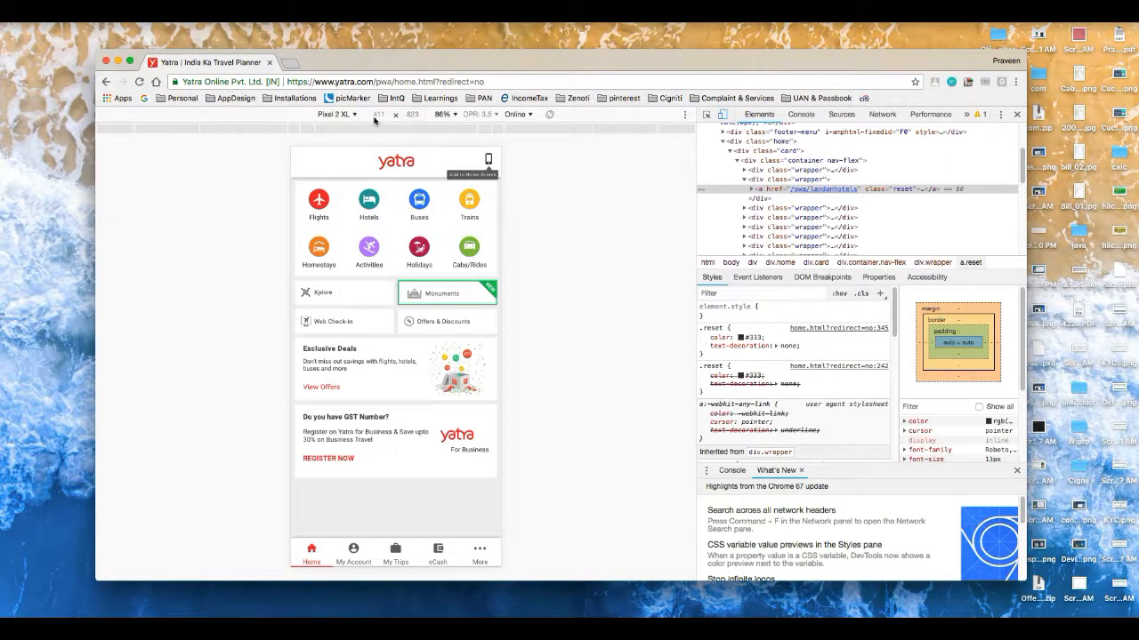
pyautogui.moveTo(414, 131)
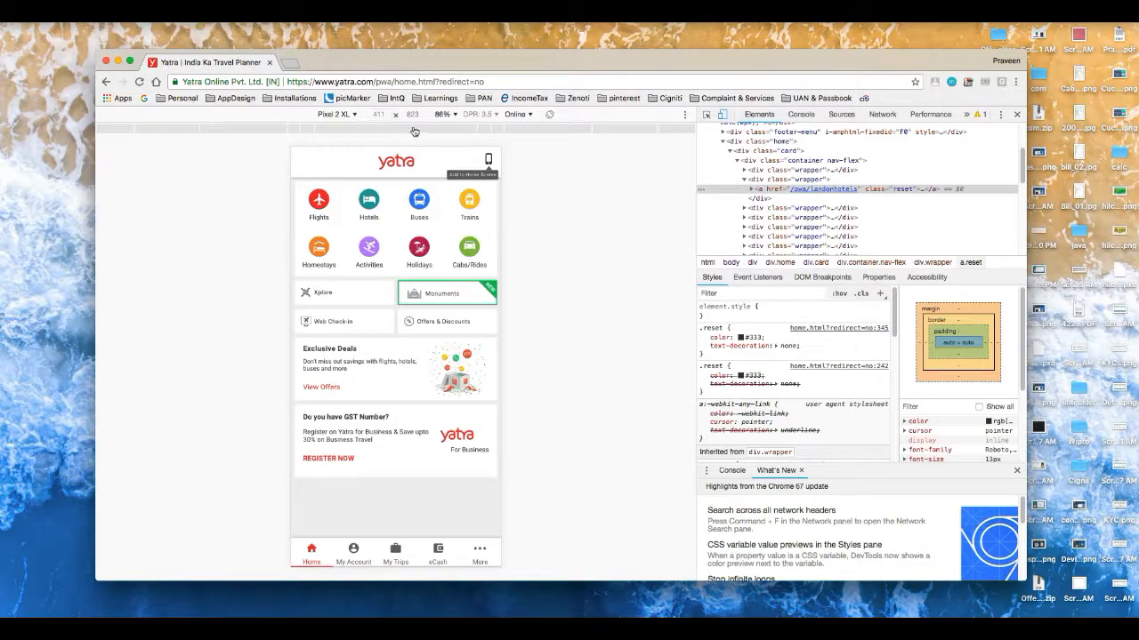
pyautogui.moveTo(605, 336)
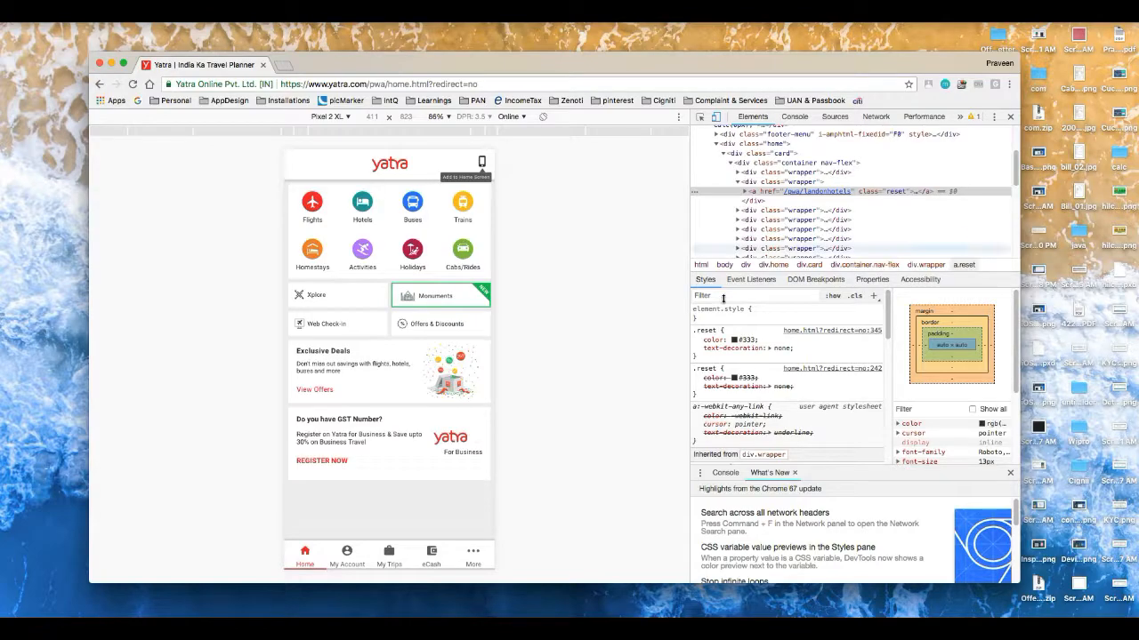
pyautogui.moveTo(362, 203)
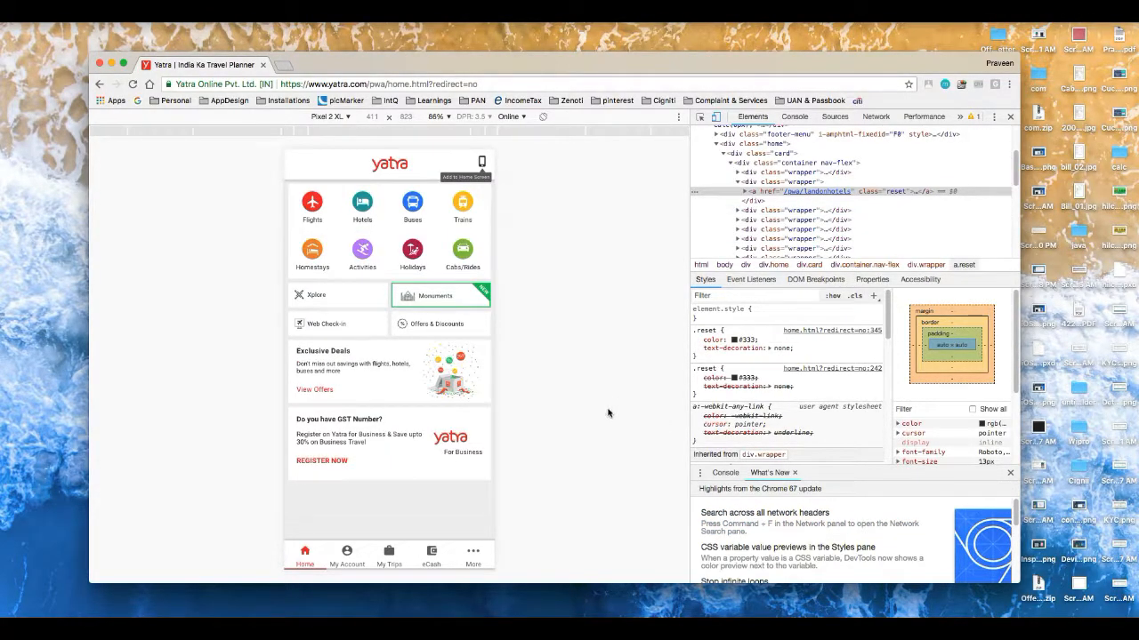
pyautogui.moveTo(618, 180)
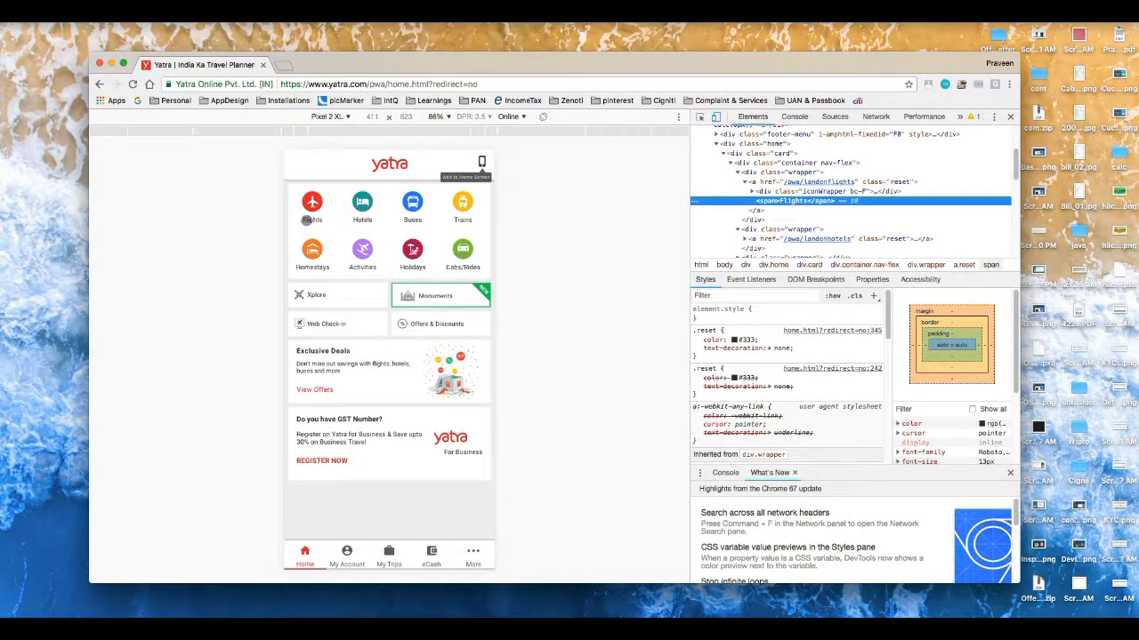
pyautogui.moveTo(823, 238)
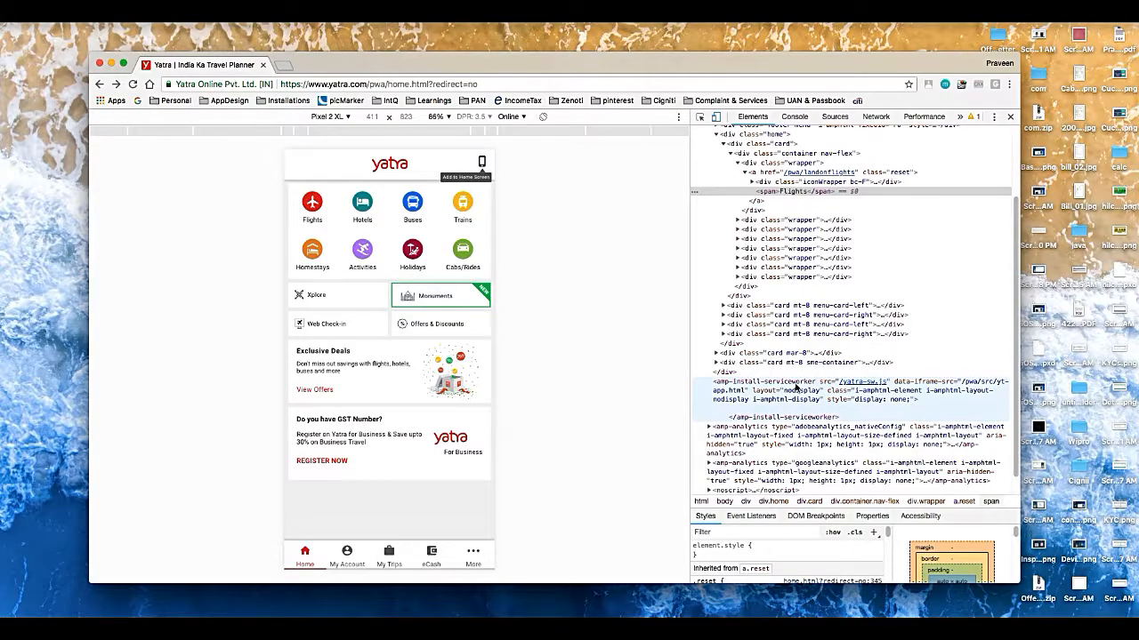
# Search the page markup for the XPath //span[text()="Flights"].
pyautogui.press('Ctrl+f')
pyautogui.write('//')
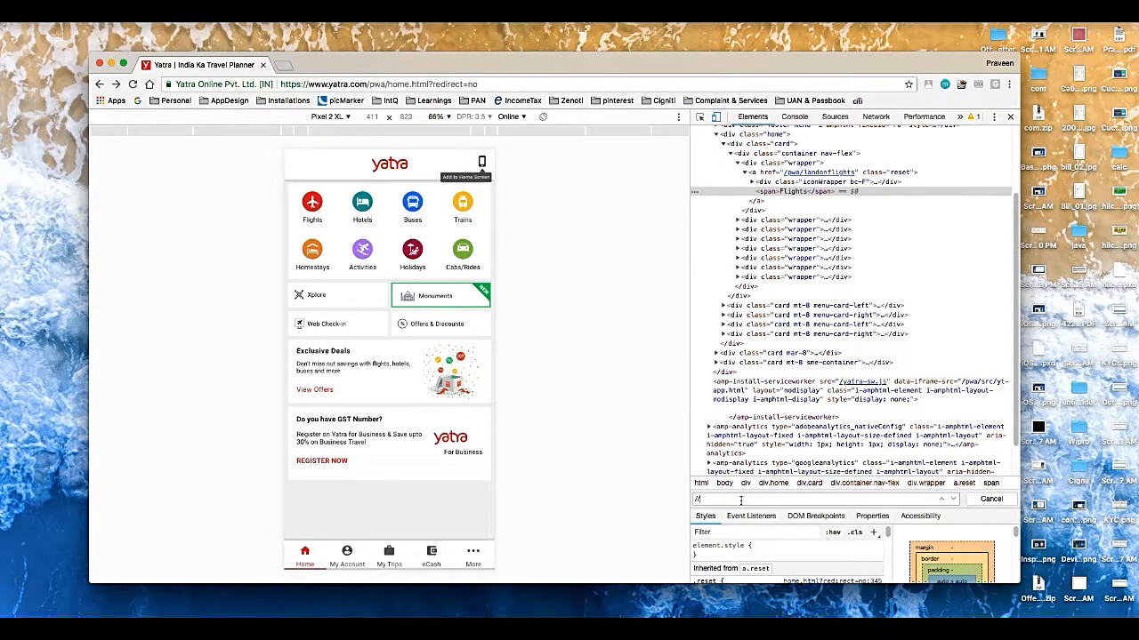
pyautogui.write('span[')
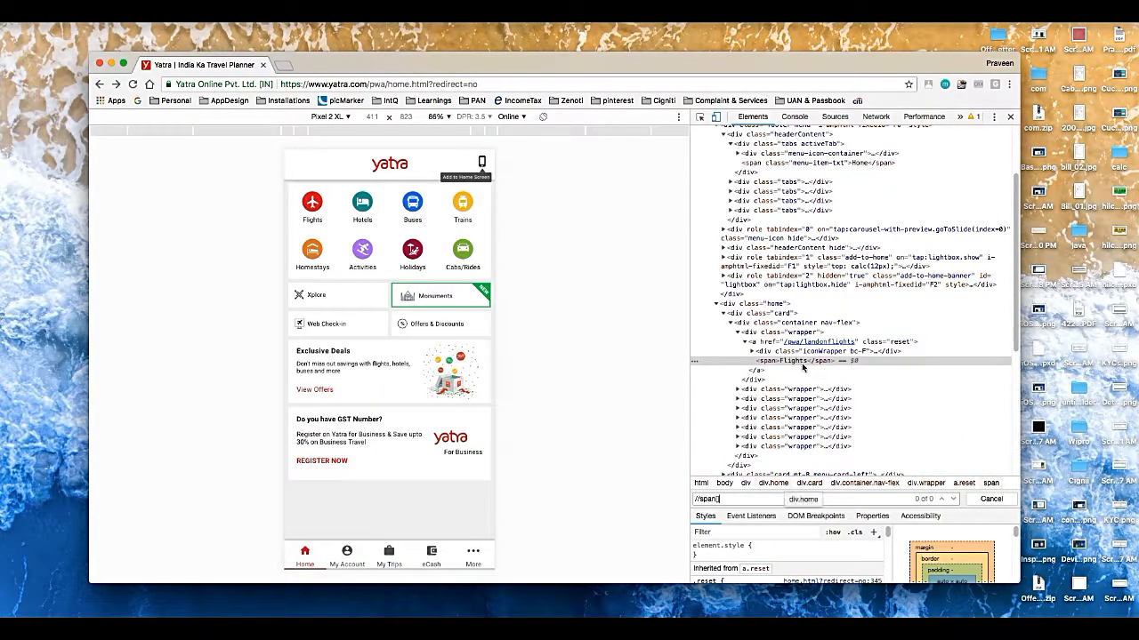
pyautogui.click(792, 361)
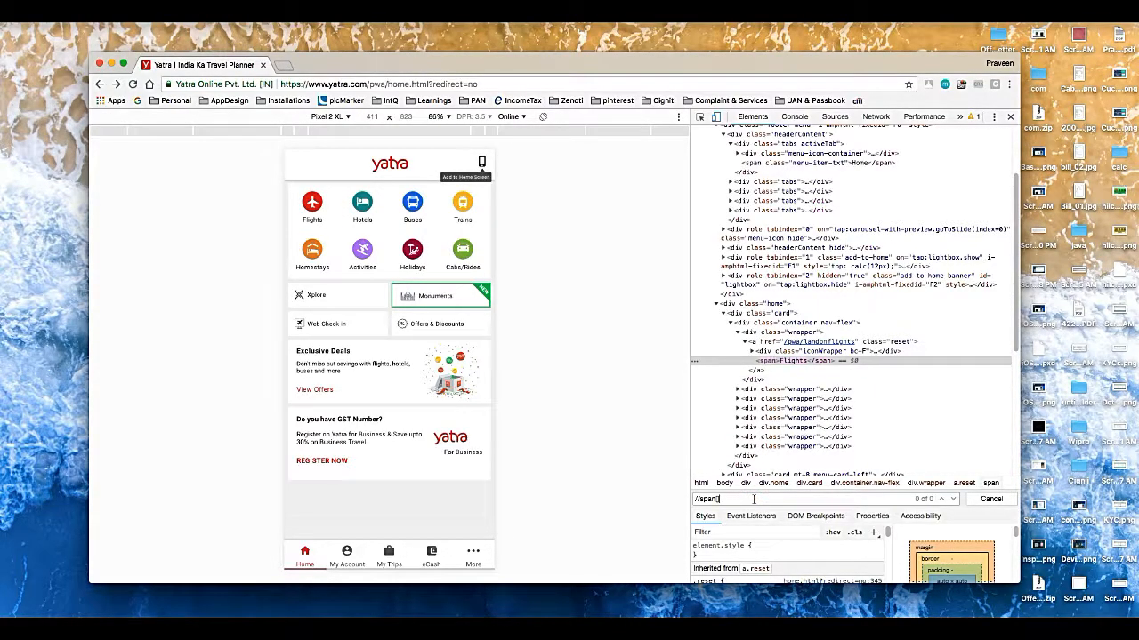
pyautogui.write('text')
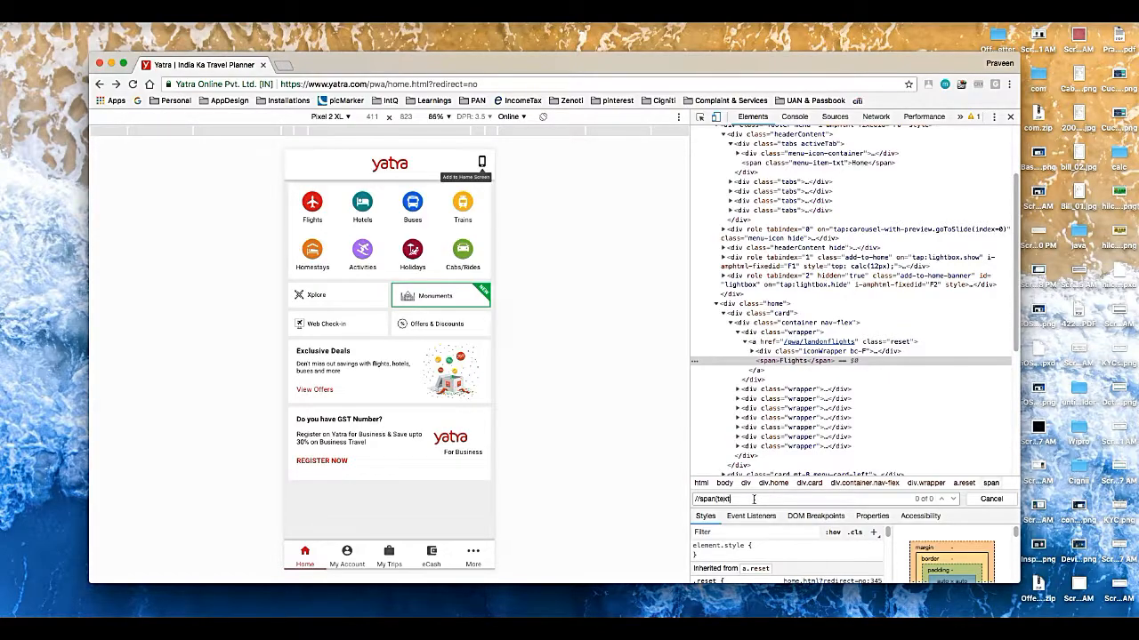
pyautogui.write('/')
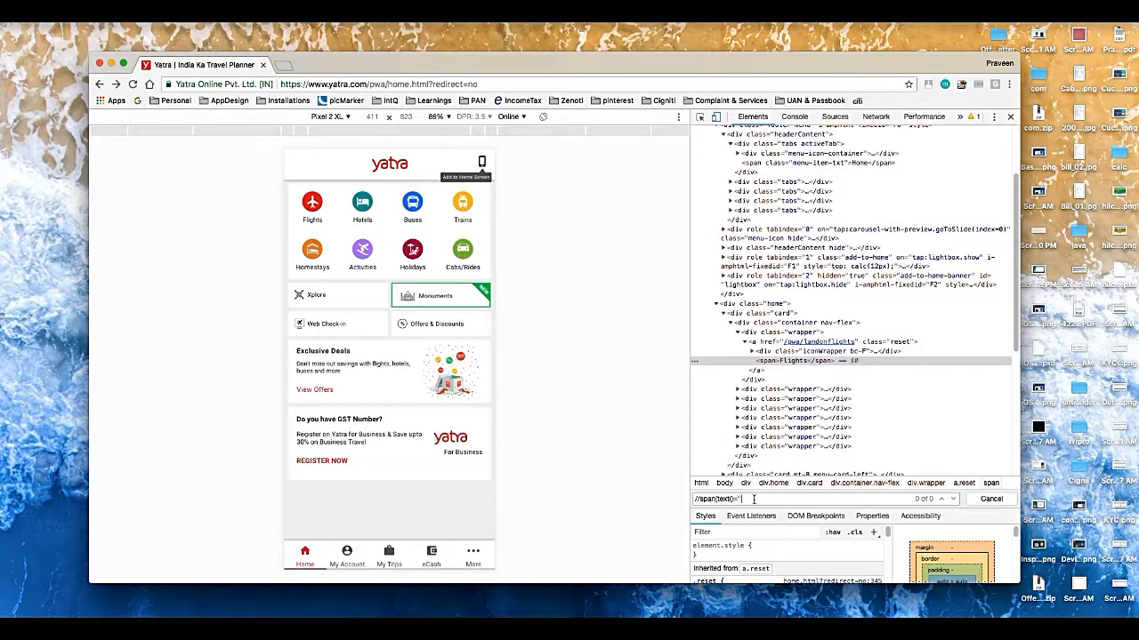
pyautogui.write('Flights')
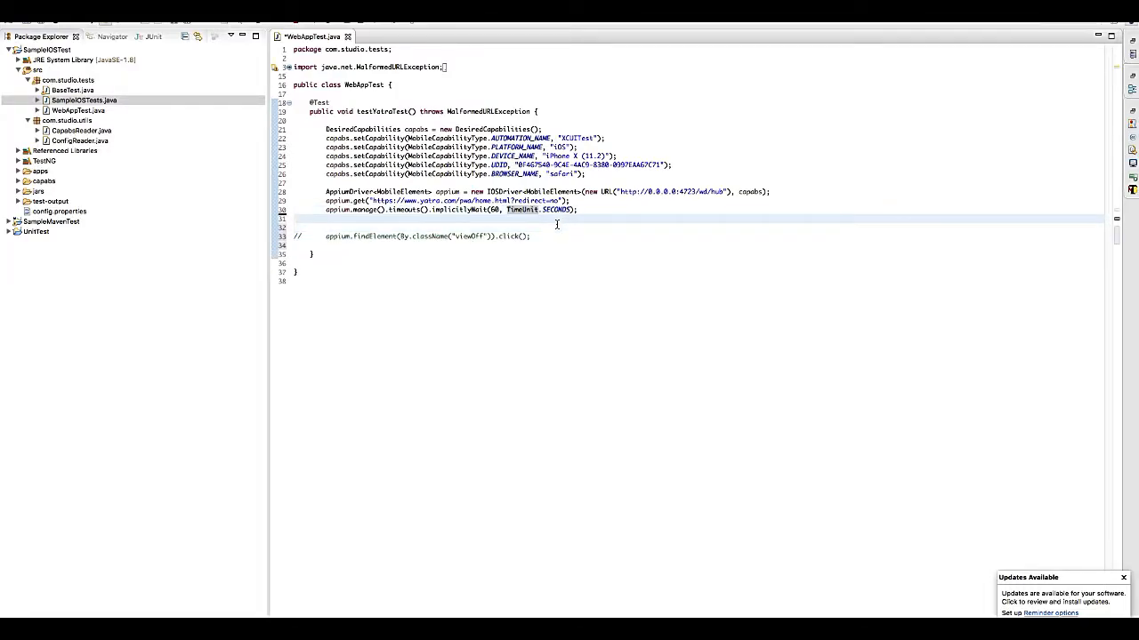
# Add appium.findElement(By.xpath("//span[text()='Flights']")).click(); and save WebAppTest.java.
pyautogui.write('appium')
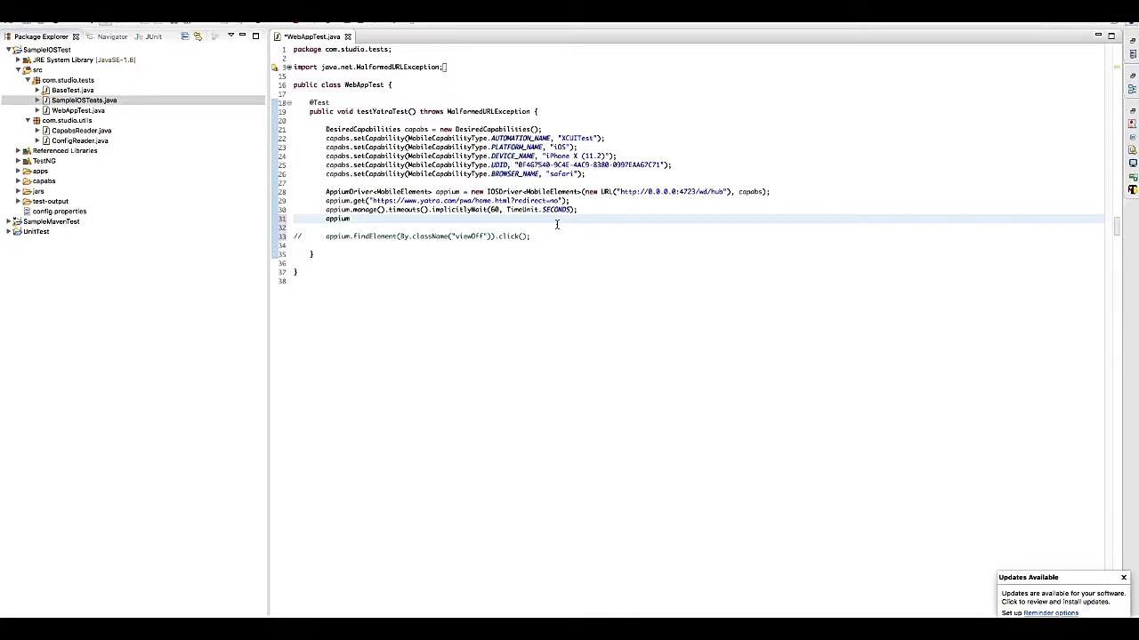
pyautogui.write('.')
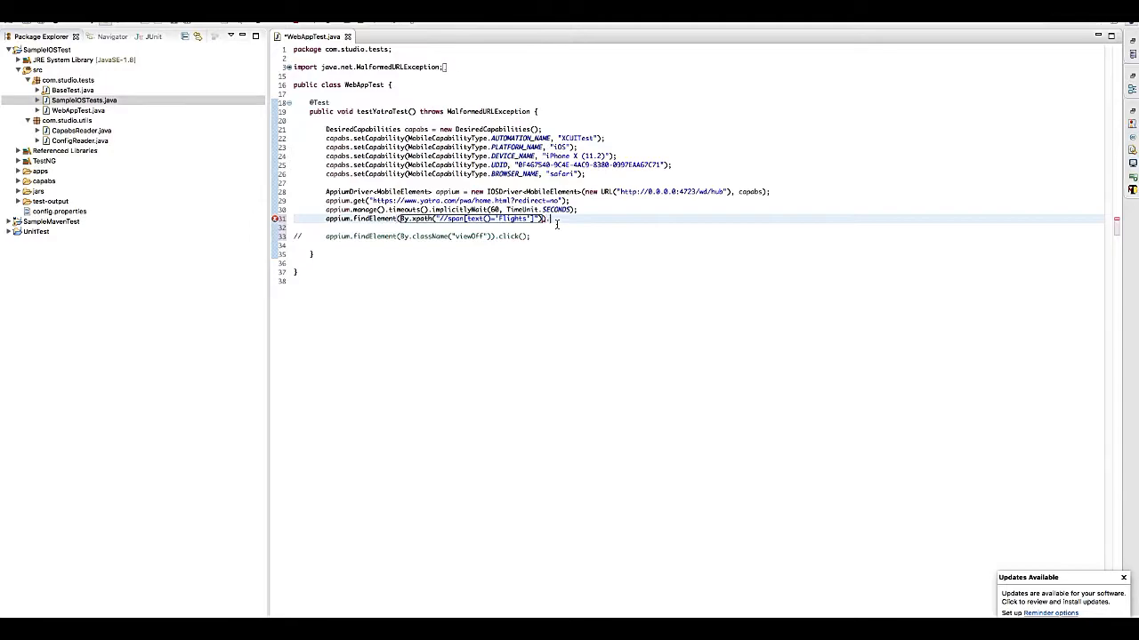
pyautogui.write('.')
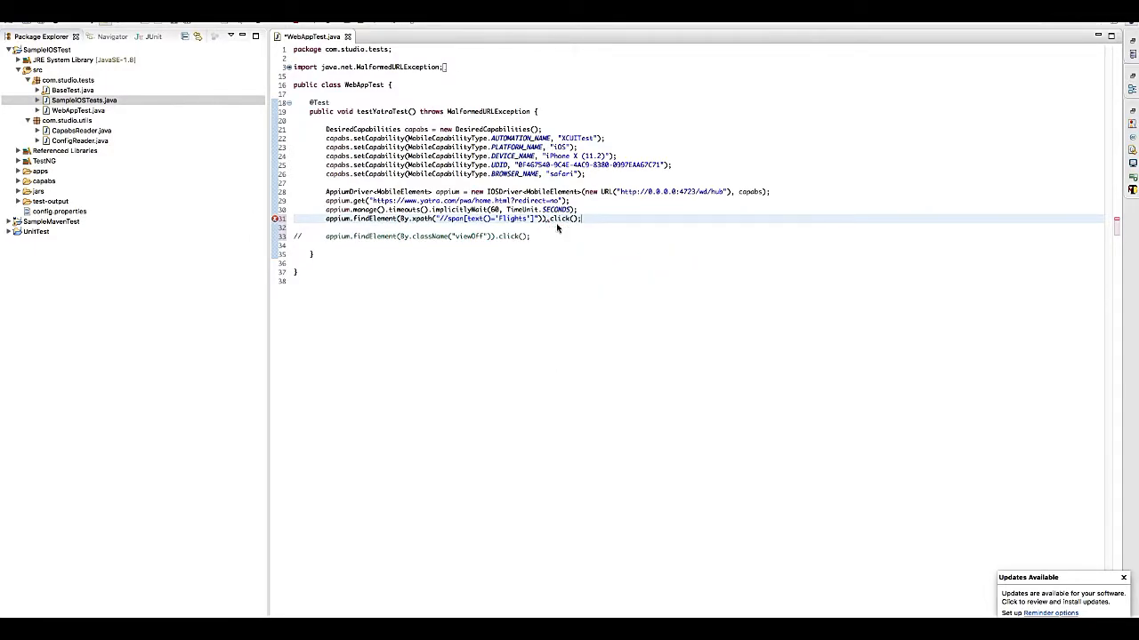
pyautogui.press('ctrl+s')
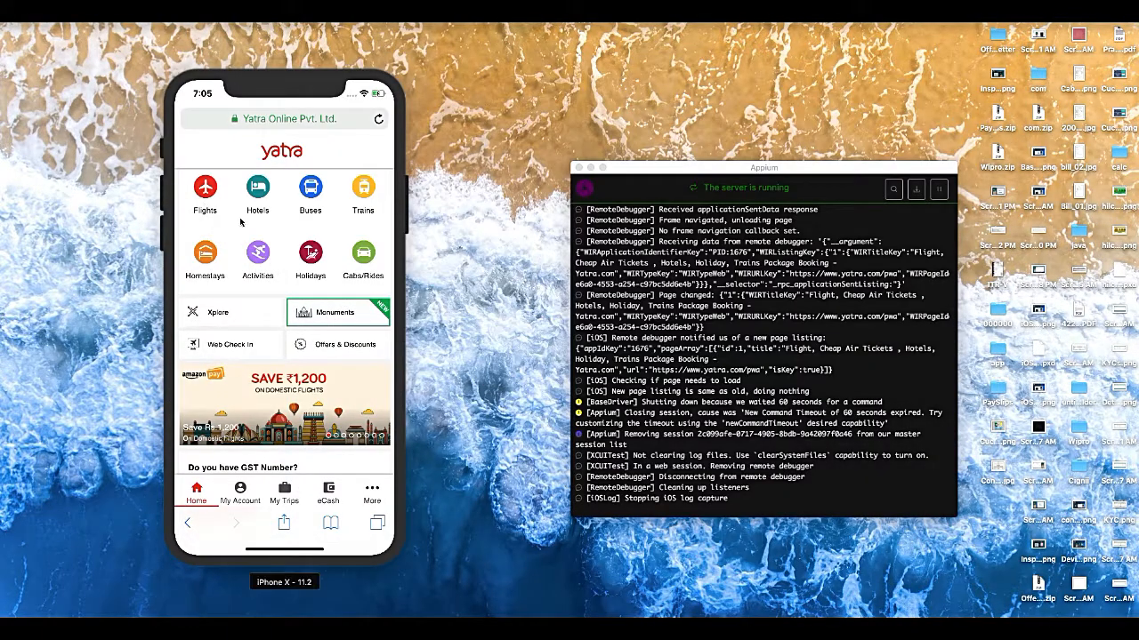
pyautogui.moveTo(311, 363)
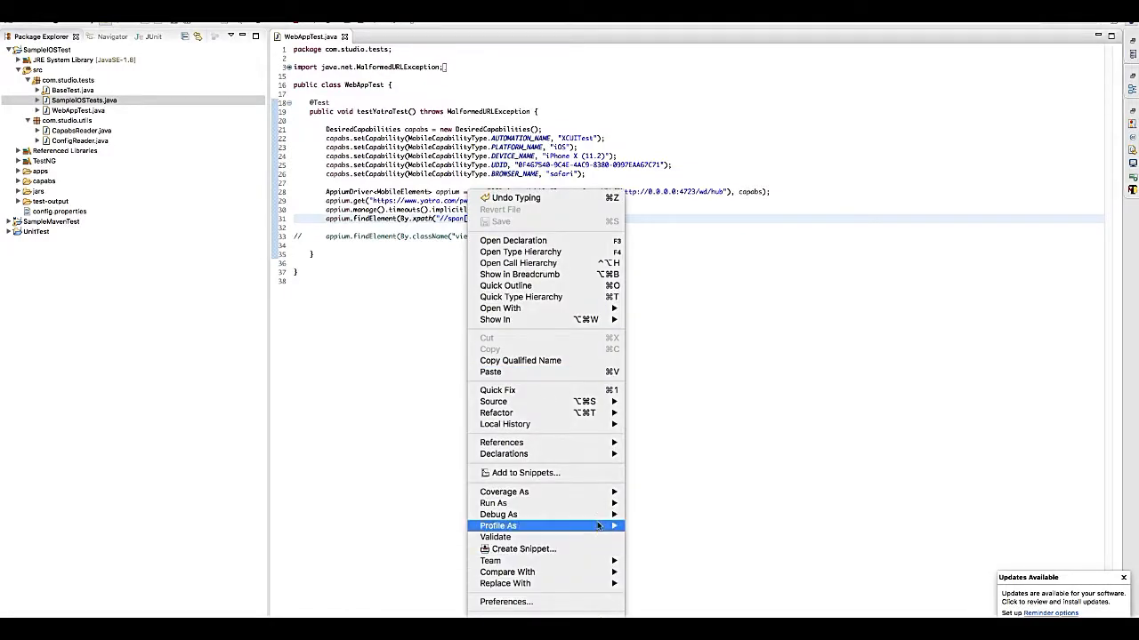
# Launch the updated WebAppTest as a TestNG test on the iPhone X simulator.
pyautogui.click(639, 501)
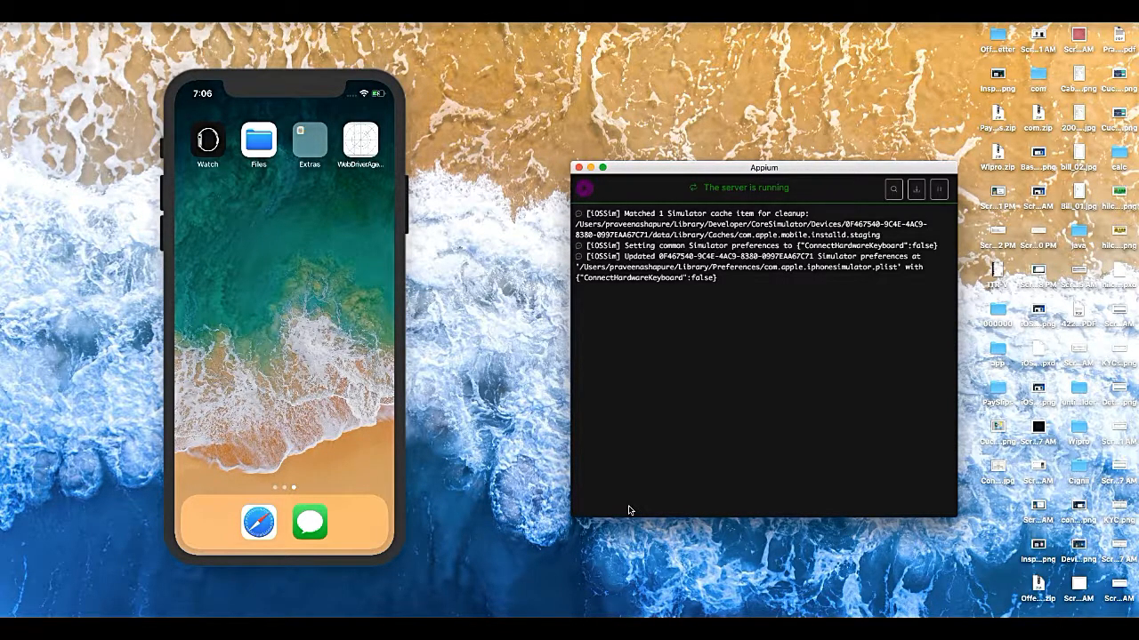
# Watch Safari on the iPhone X simulator load yatra.com during the Appium session.
pyautogui.click(258, 522)
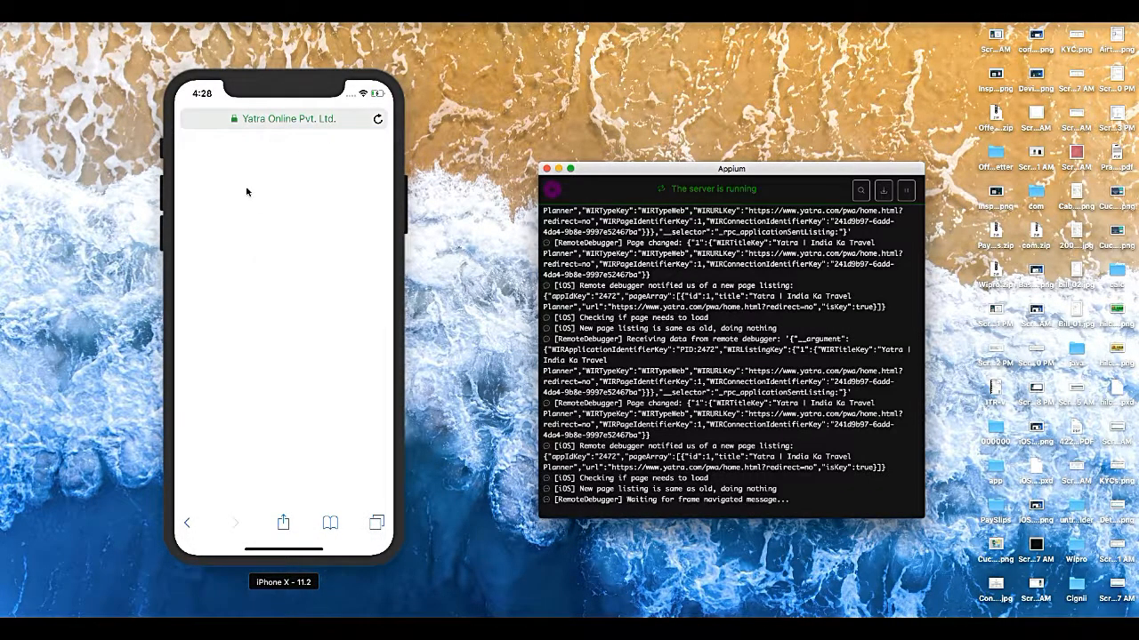
pyautogui.moveTo(301, 431)
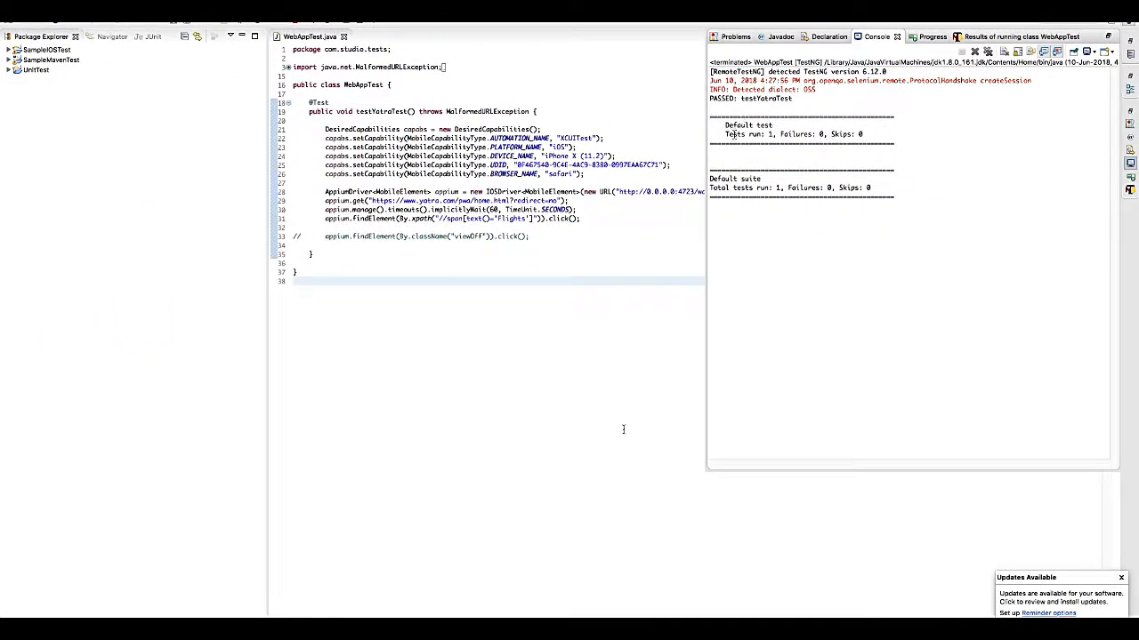
pyautogui.moveTo(566, 384)
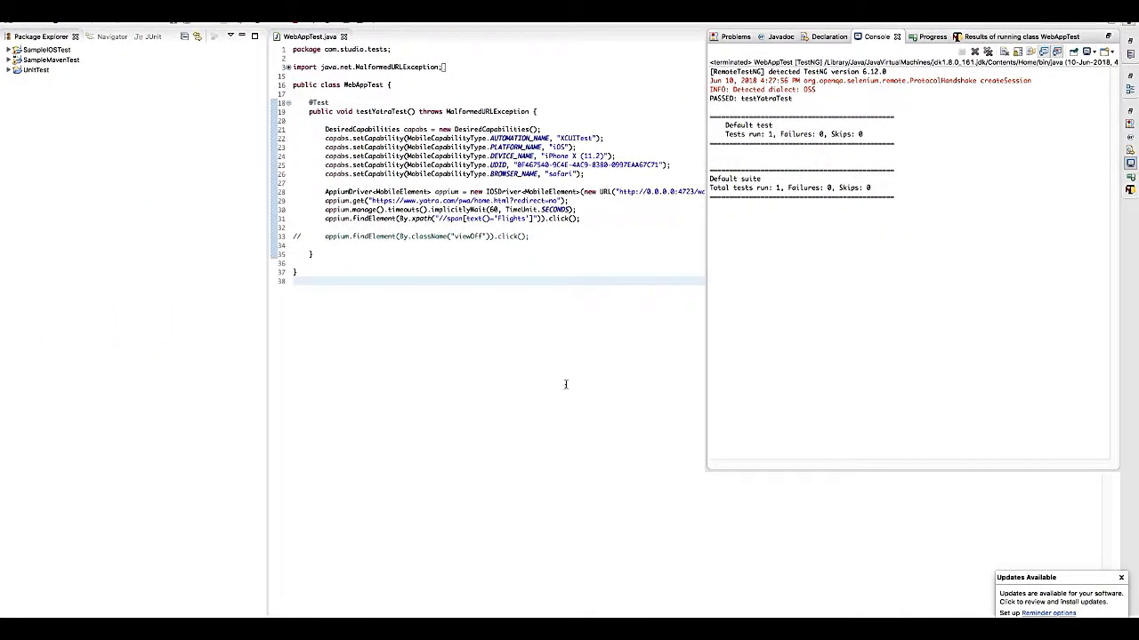